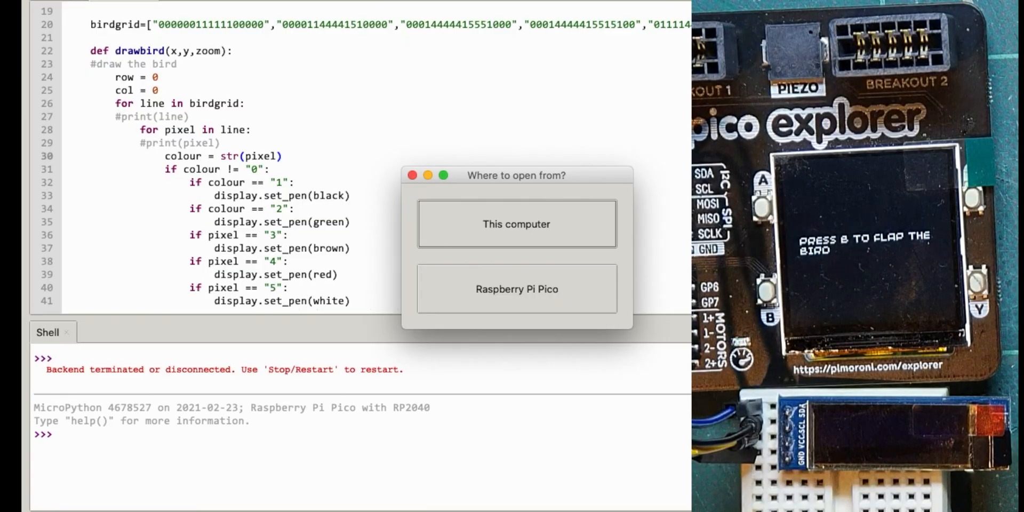
Browse the files stored on the Raspberry Pi Pico in the open dialog.
left_click(516, 289)
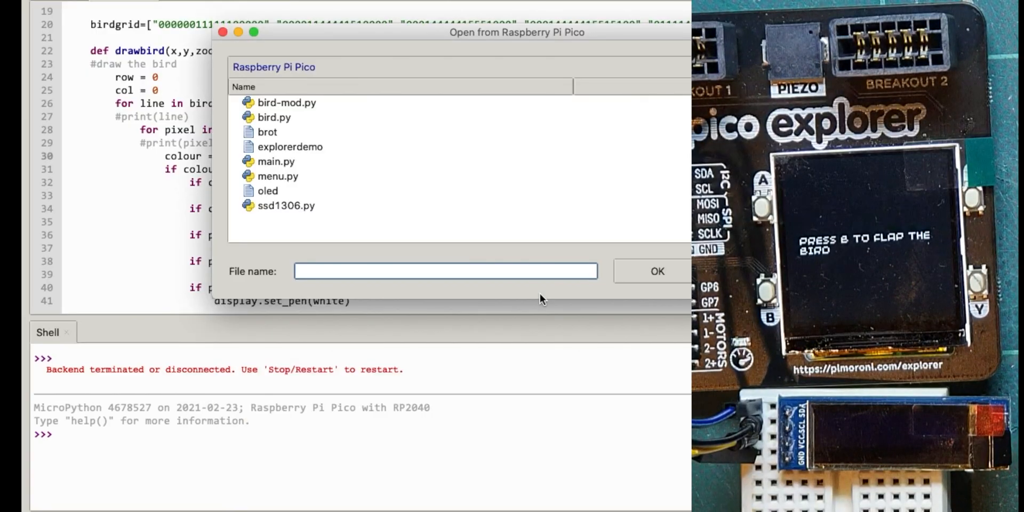
mouse_move(274, 174)
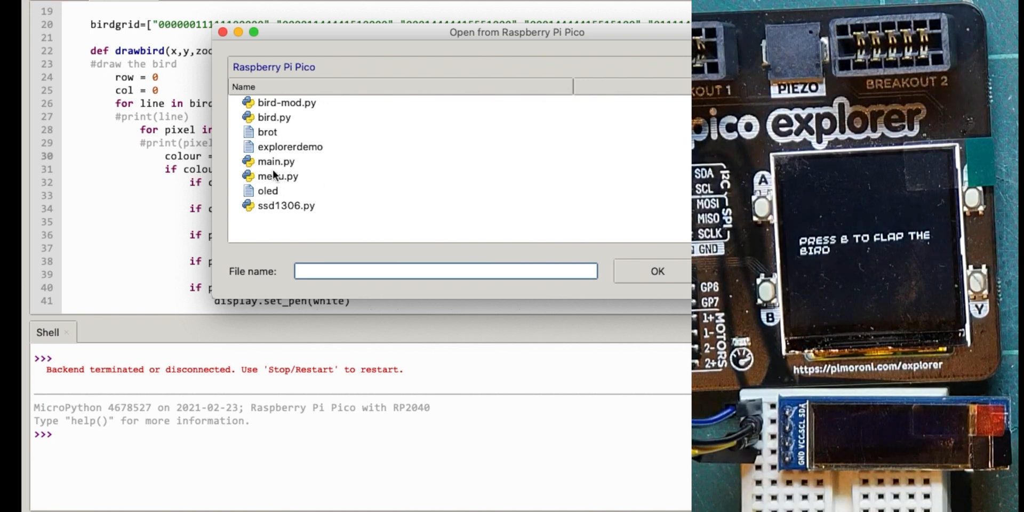
mouse_move(290, 179)
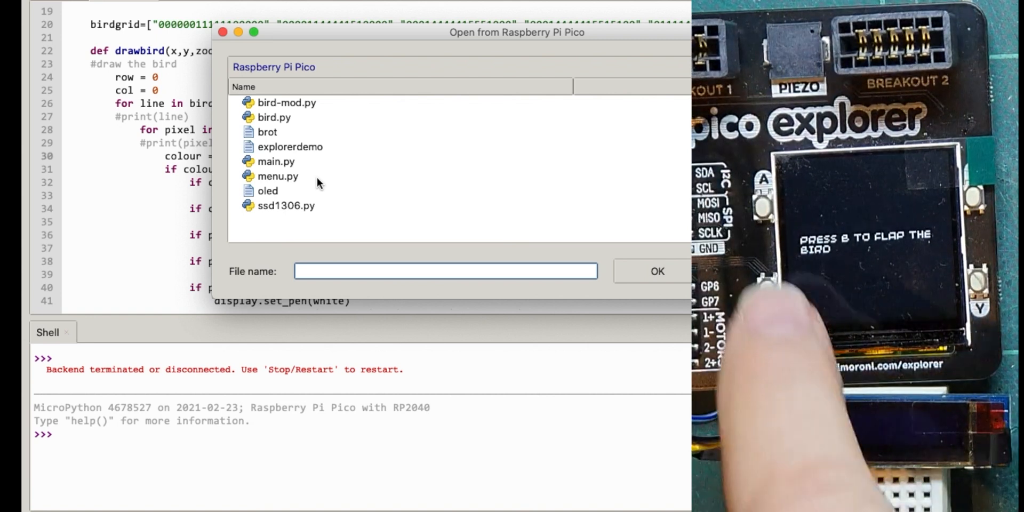
mouse_move(307, 190)
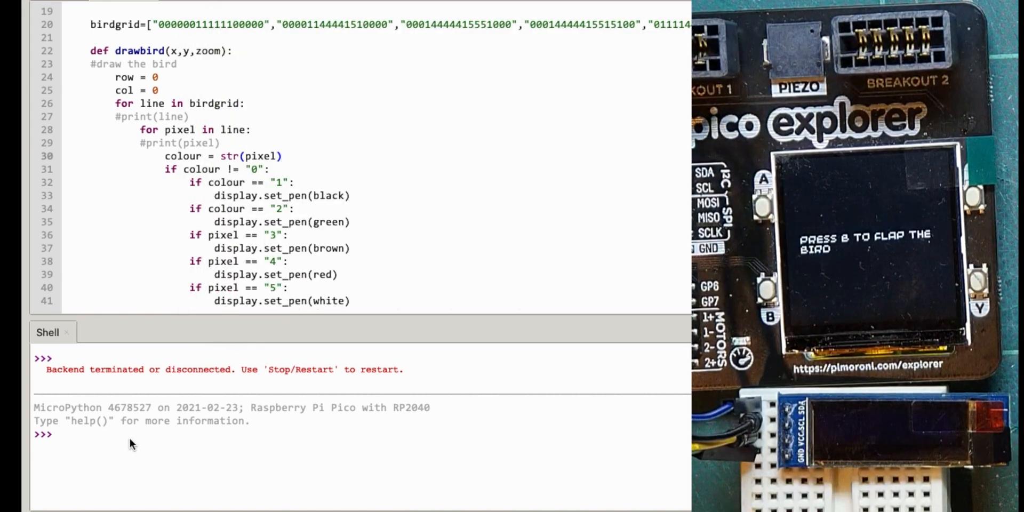
mouse_move(85, 436)
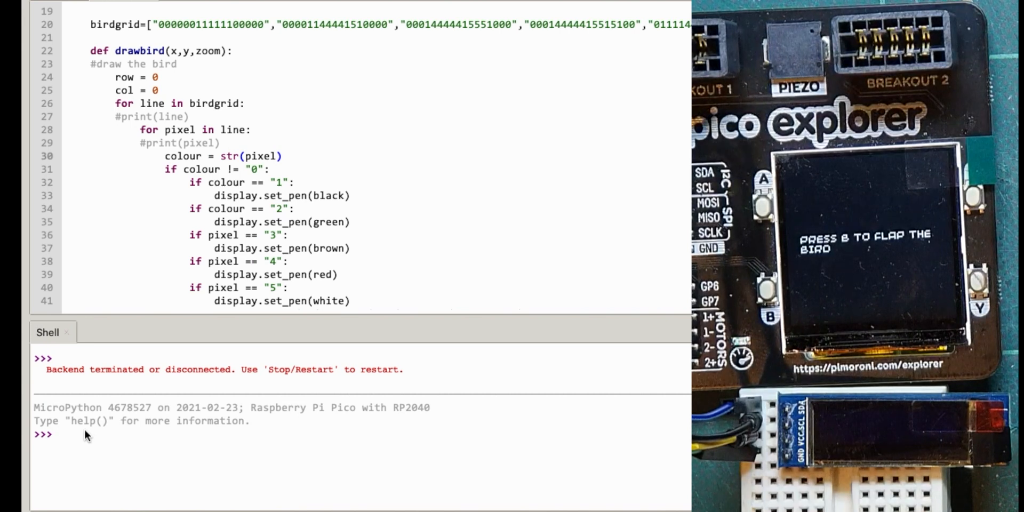
Print 'Spidermaf' in the shell and import the os module.
type("p")
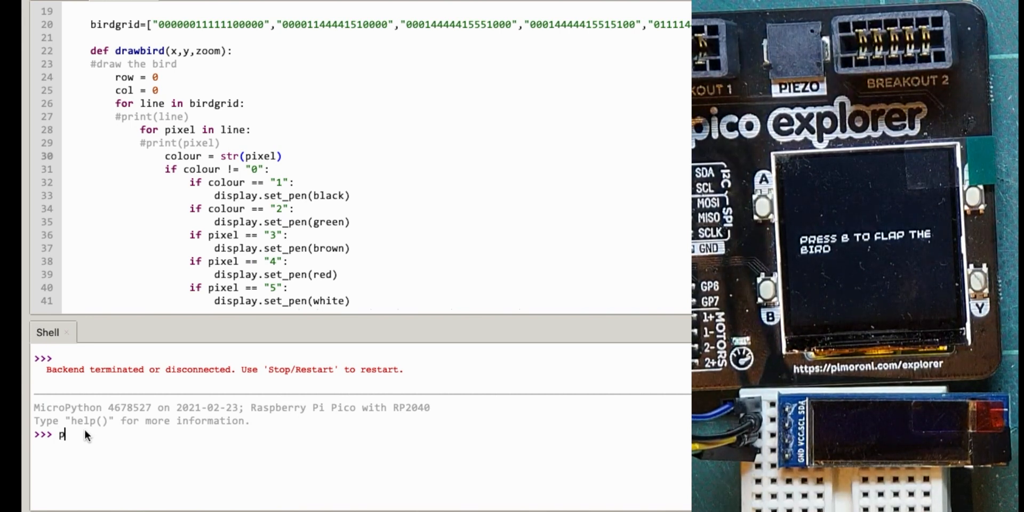
type("rint('Spidermaf')")
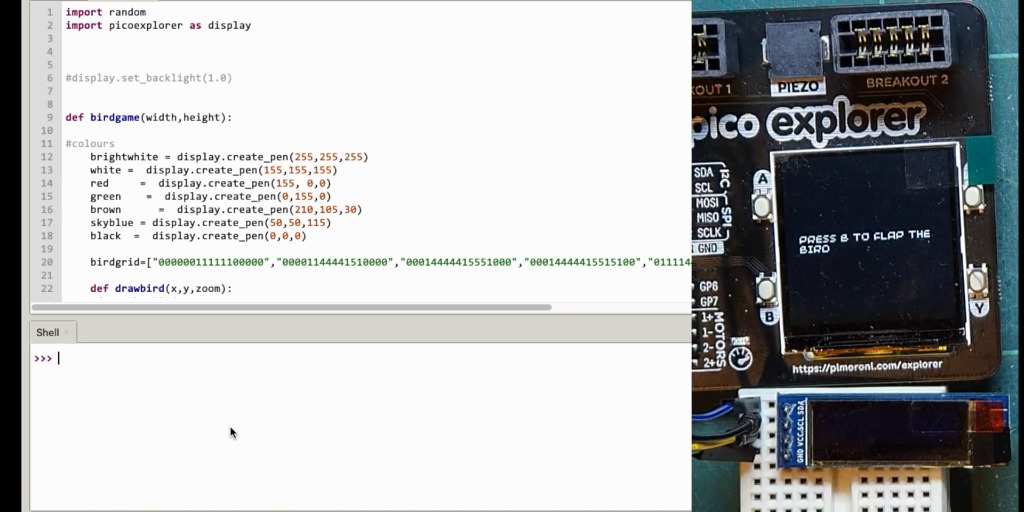
type("import os")
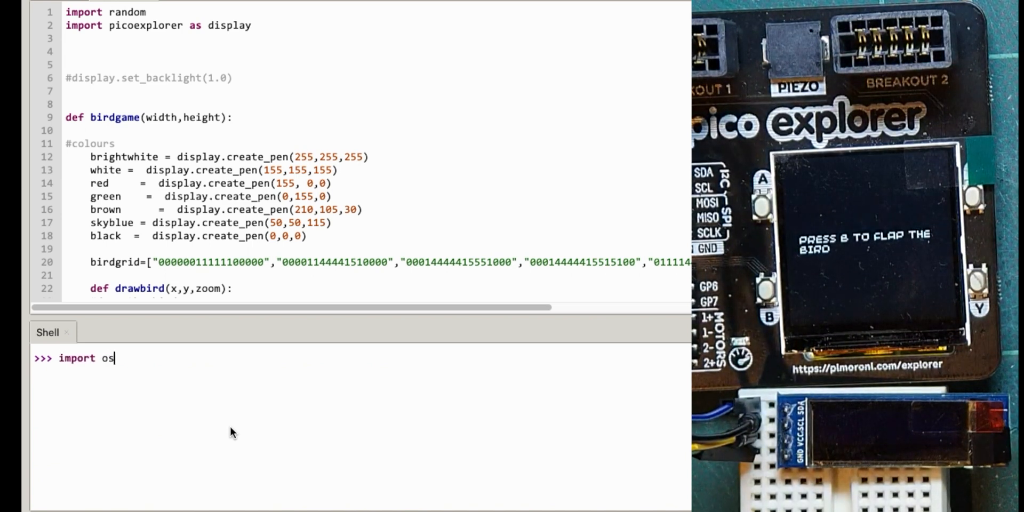
key("Return")
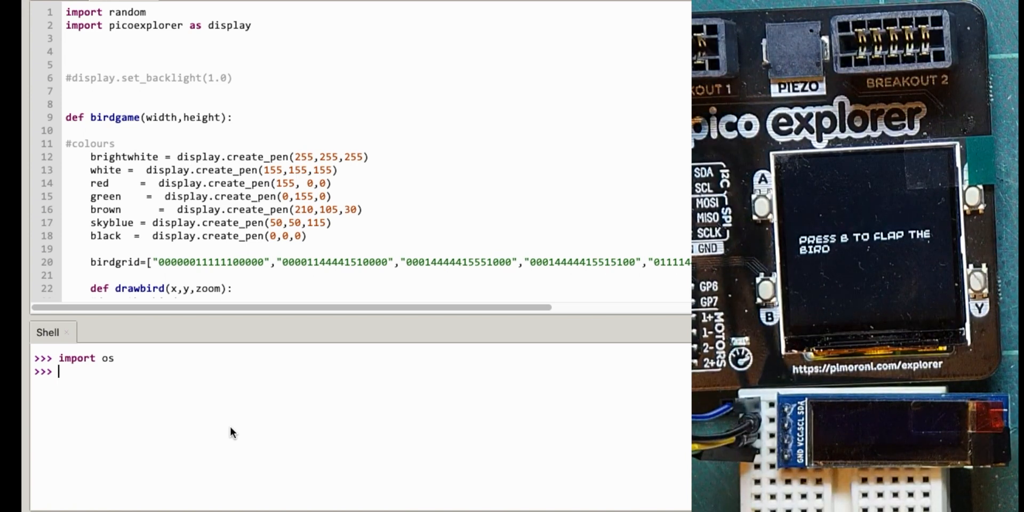
List the files stored on the Pico with os.listdir().
type("os.")
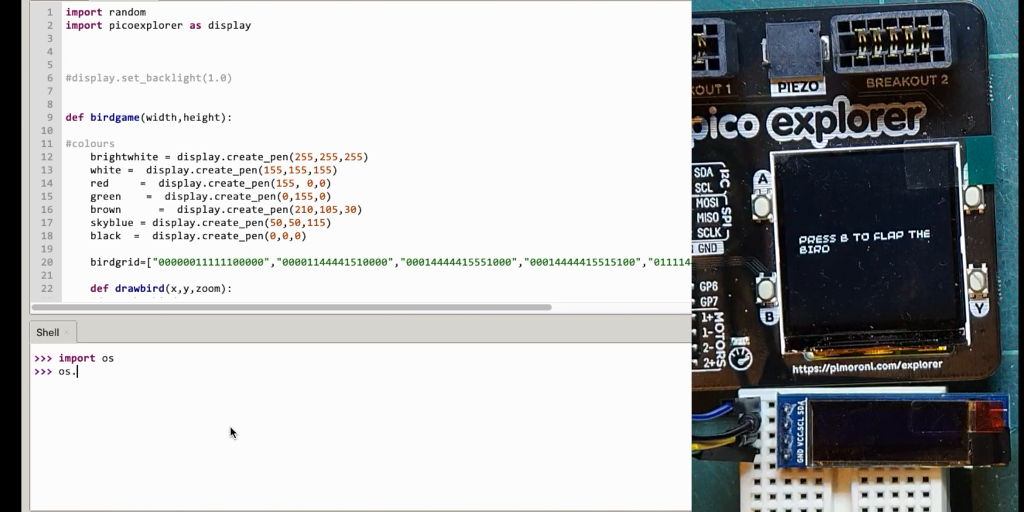
type("listdir")
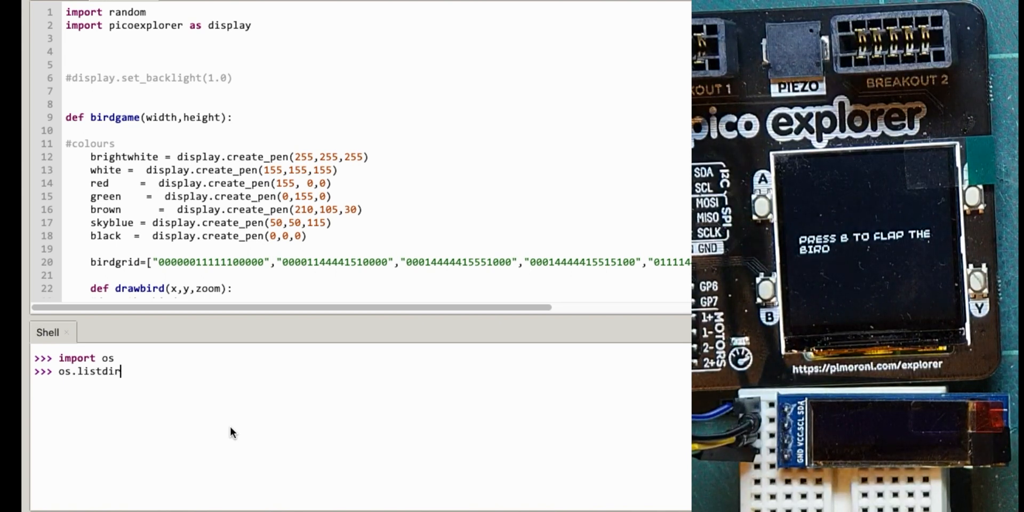
key("Return")
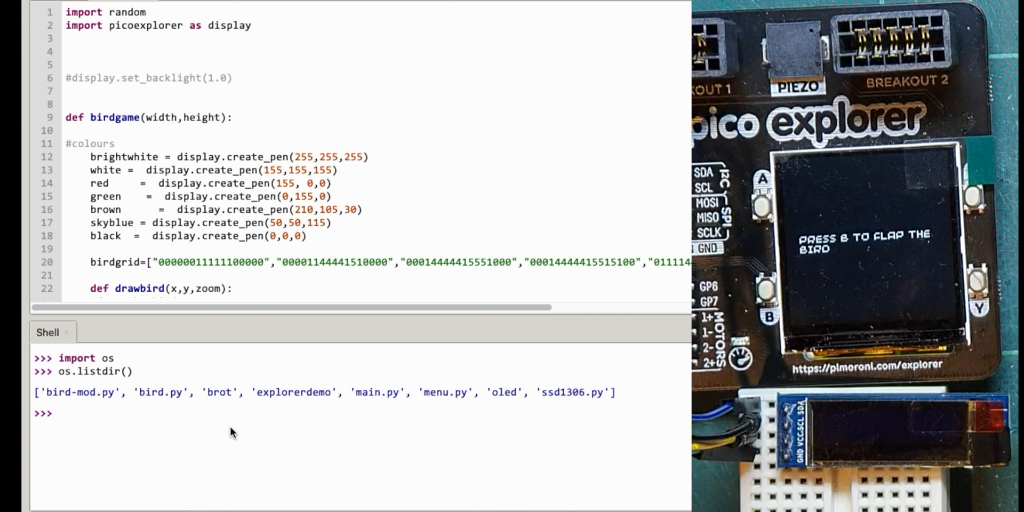
Show the functions offered by the os module with dir(os).
type("d")
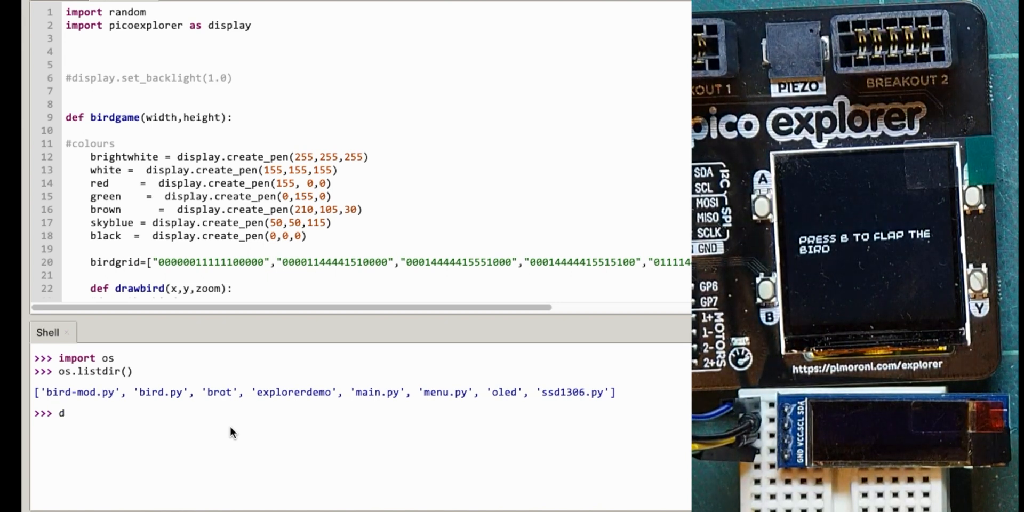
type("ir")
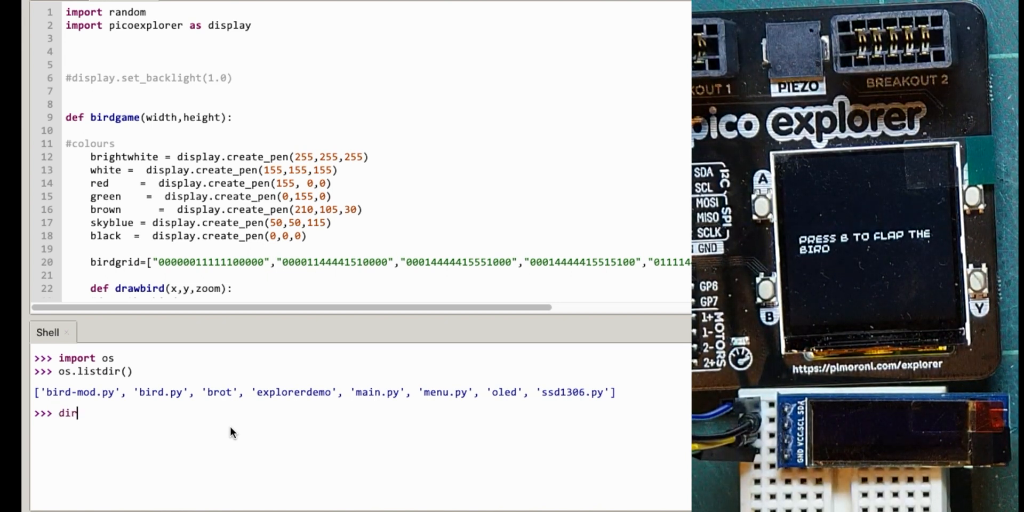
type("(")
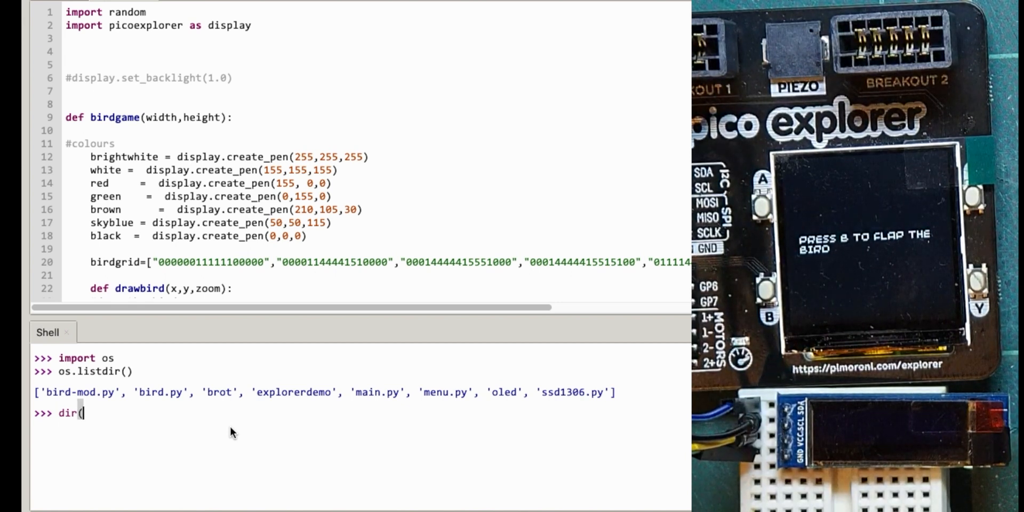
type("os")
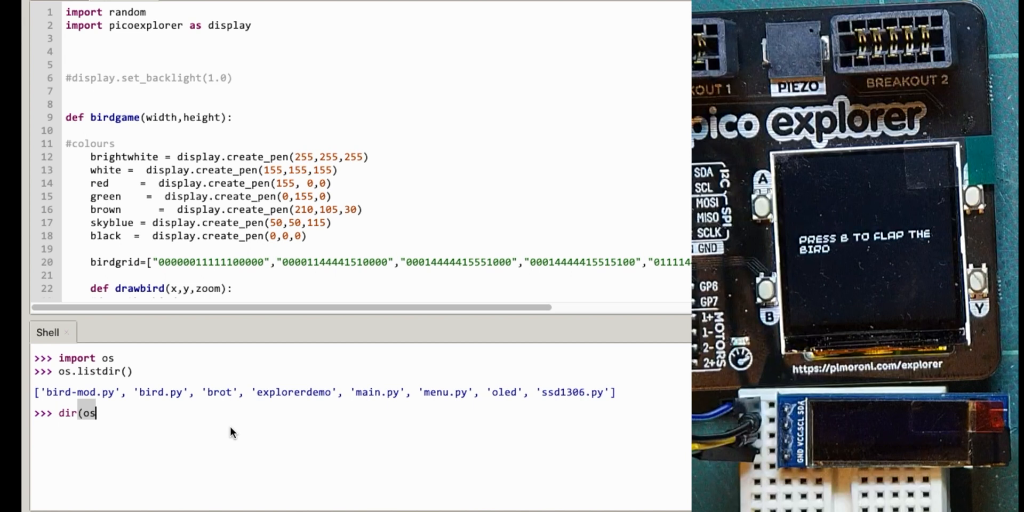
type(")")
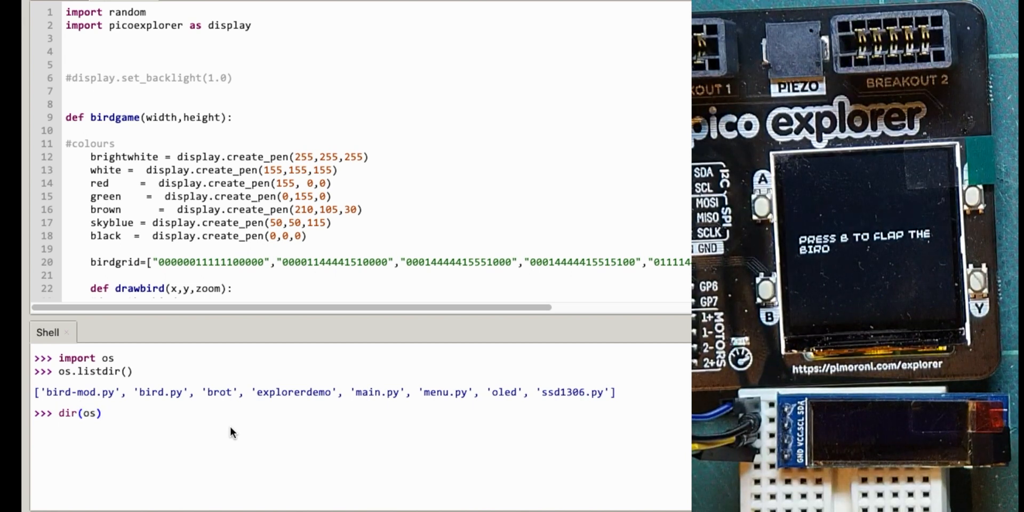
key("Return")
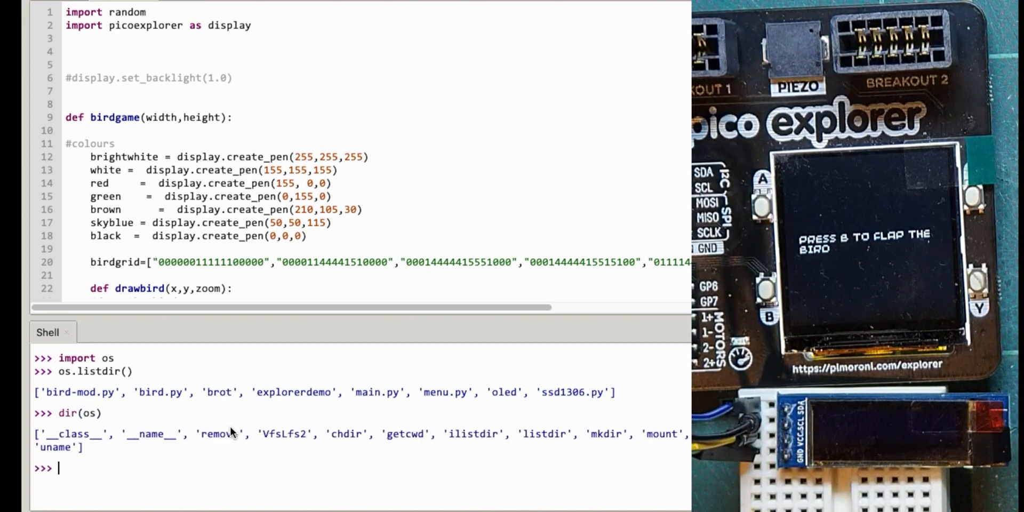
mouse_move(437, 440)
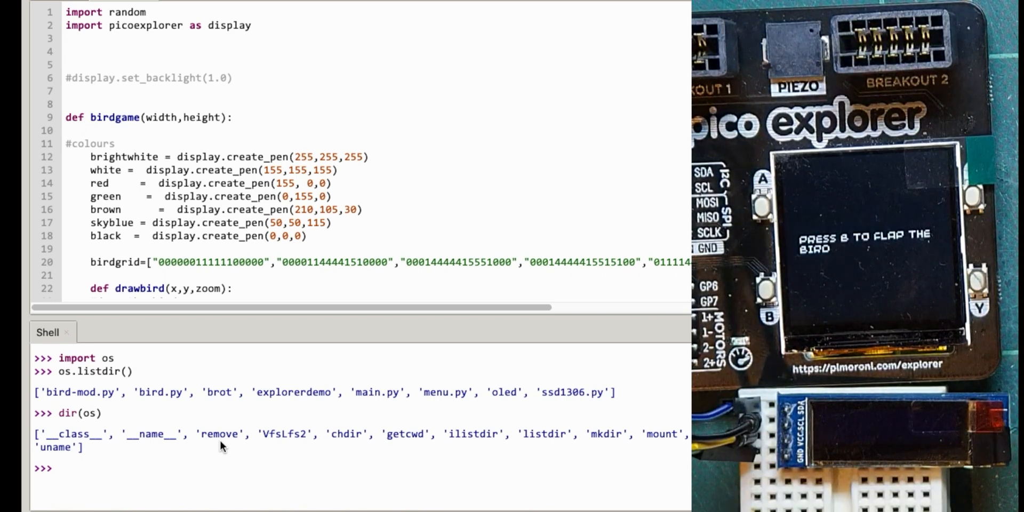
Delete main.py from the Pico with os.remove('main.py').
type("os.re")
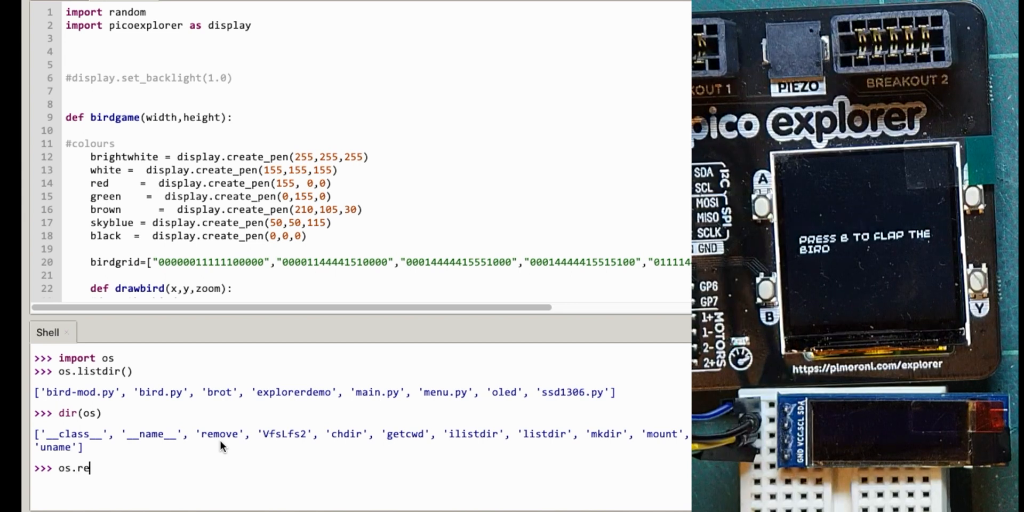
type("move('main")
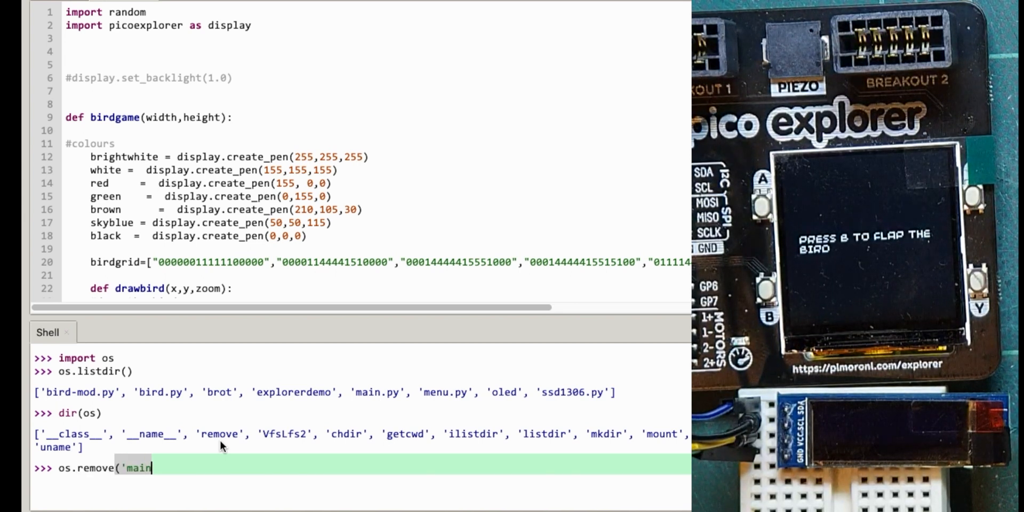
type(".py')")
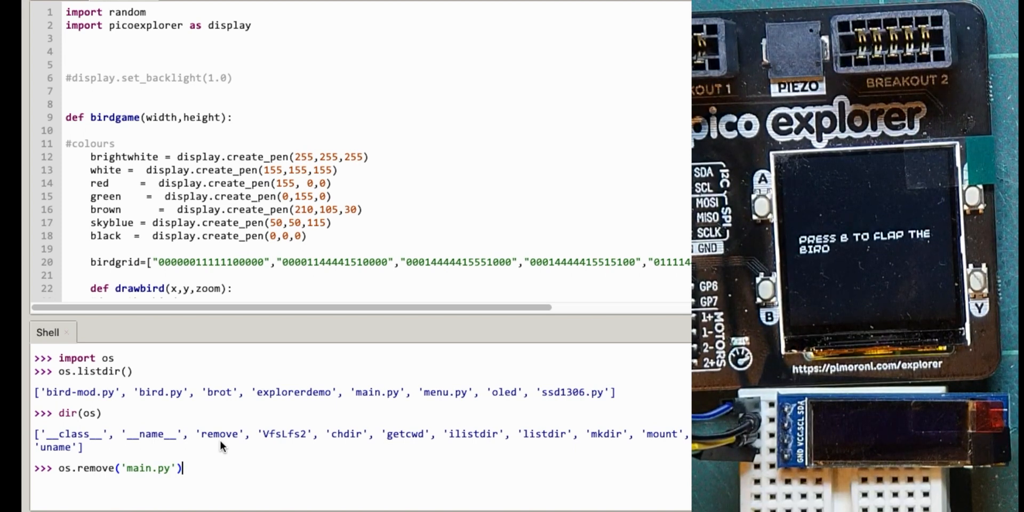
key("Return")
type("os.listdir(")
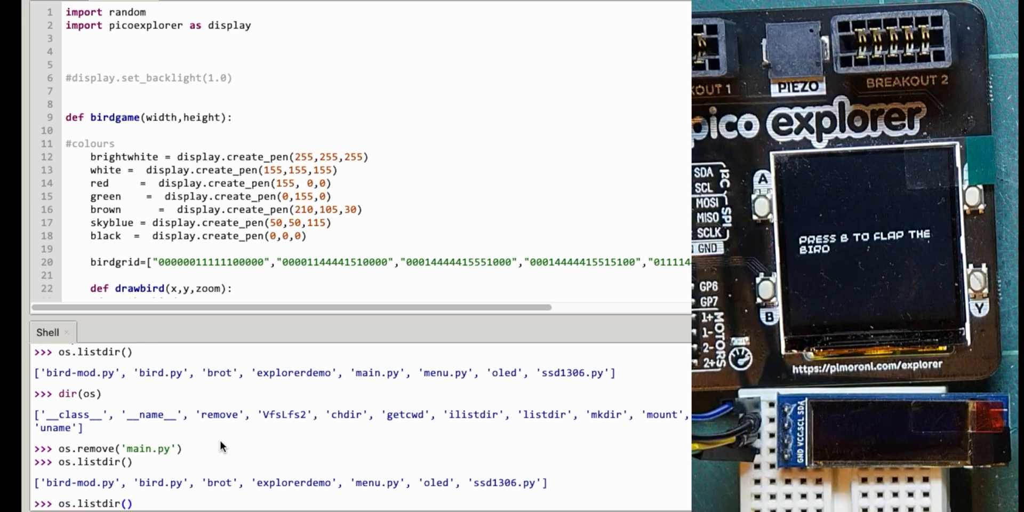
Delete menu.py the same way and confirm with a fresh os.listdir() listing.
type("os.remove('main.py')")
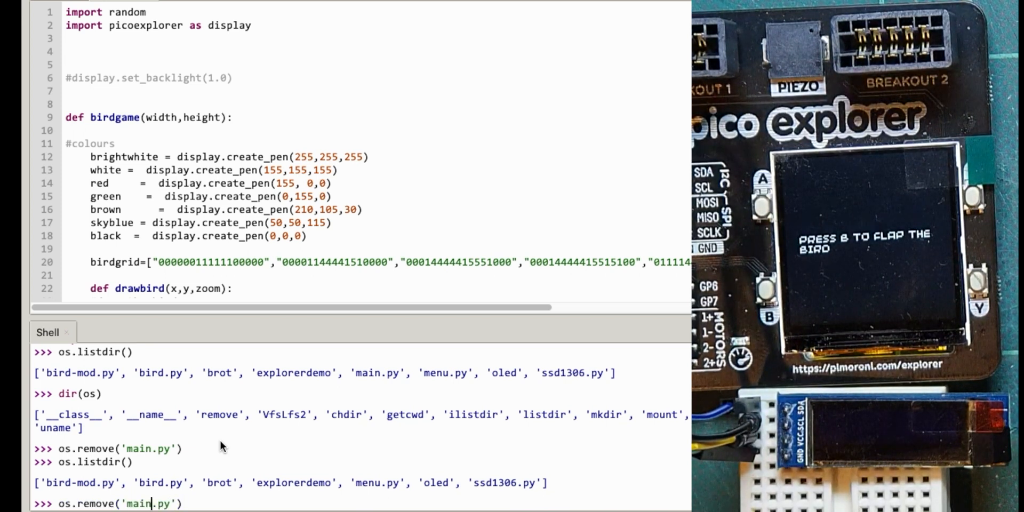
type("menu")
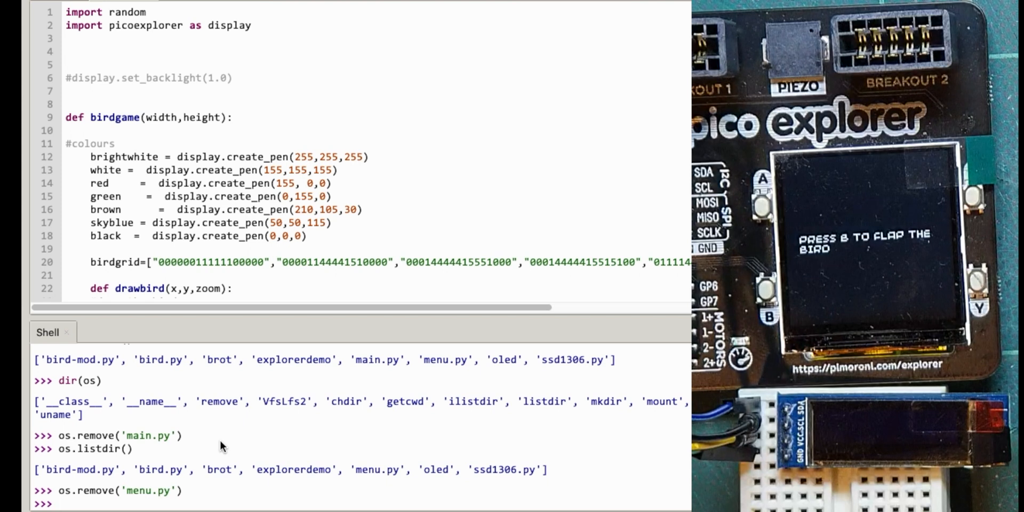
type("import os")
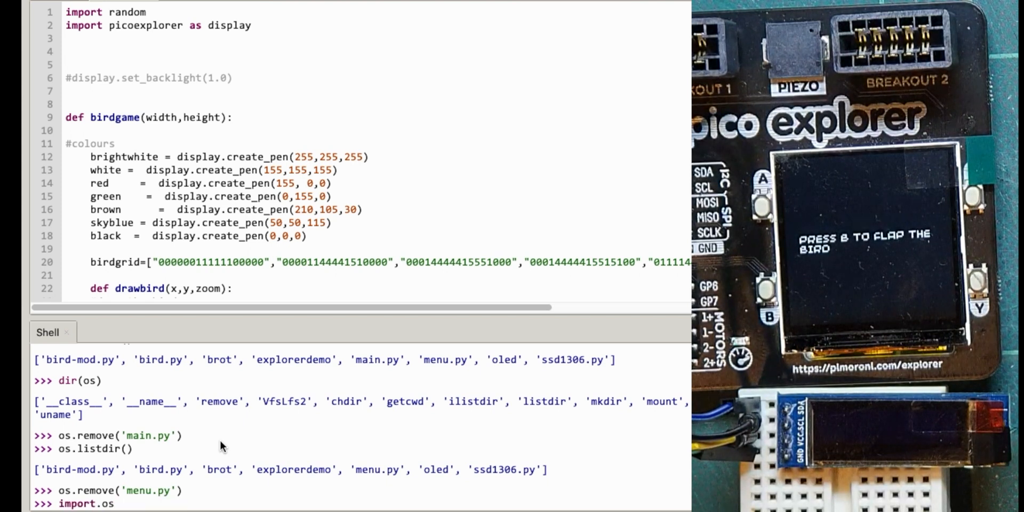
type("dir(os)")
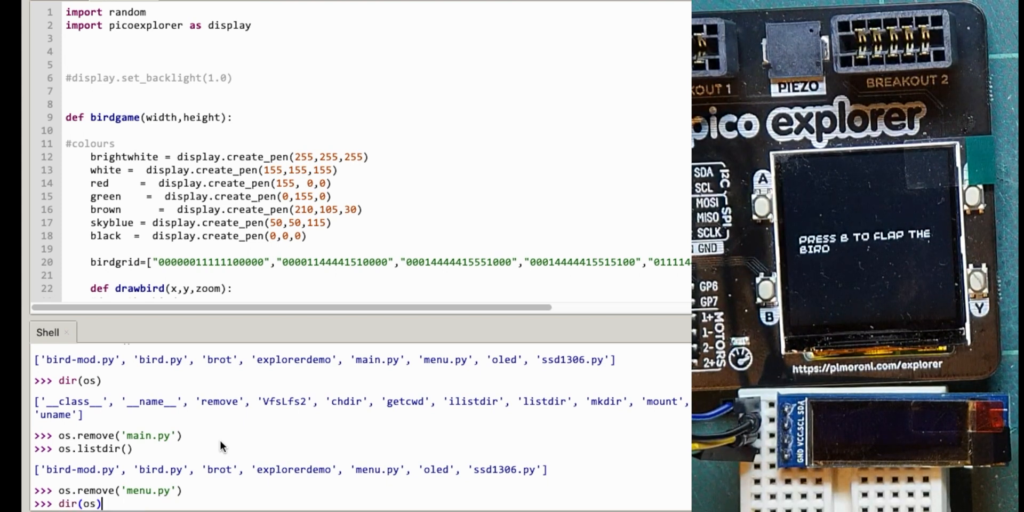
type("os.listdir()")
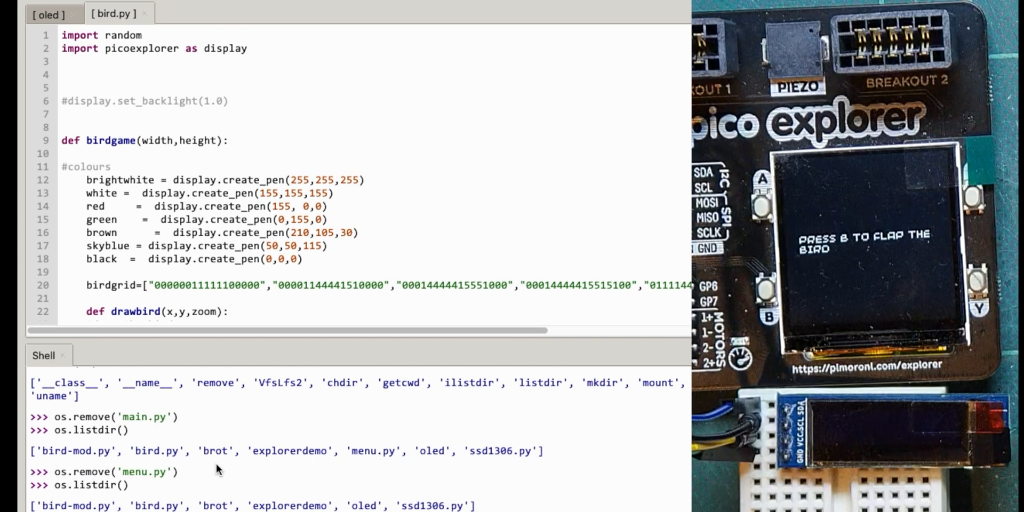
mouse_move(301, 284)
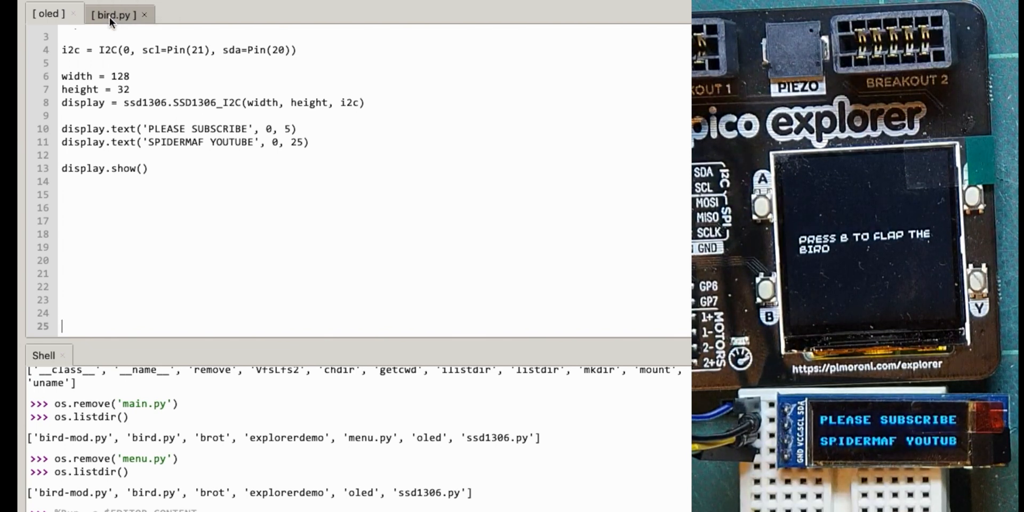
Switch to the bird.py game script and run it on the Pico.
left_click(116, 14)
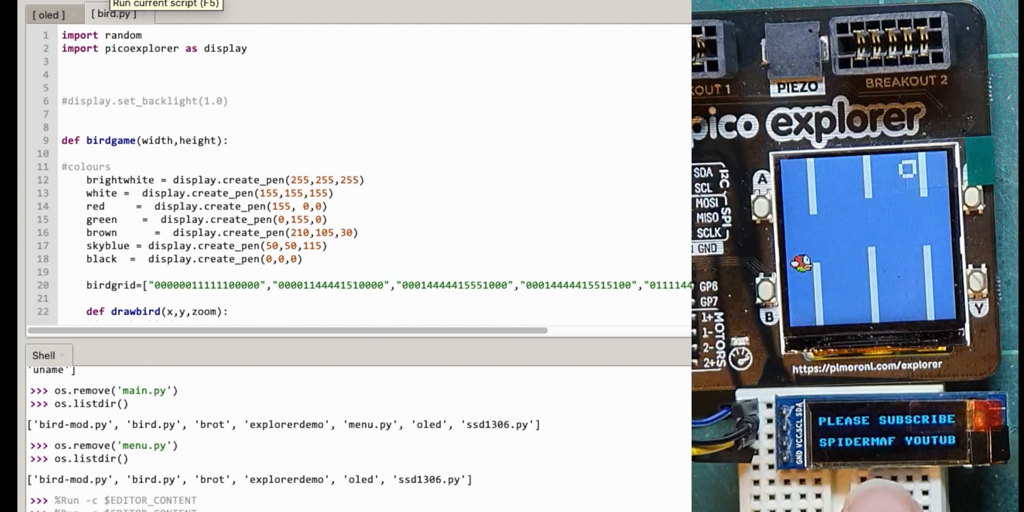
Show the OLED demo script and select all of its code for copying.
left_click(47, 14)
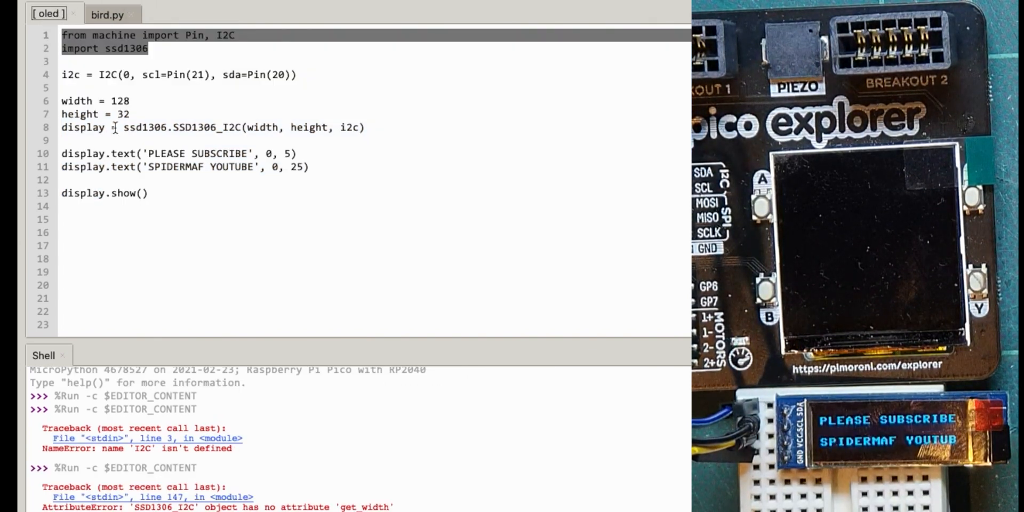
key("ctrl+a")
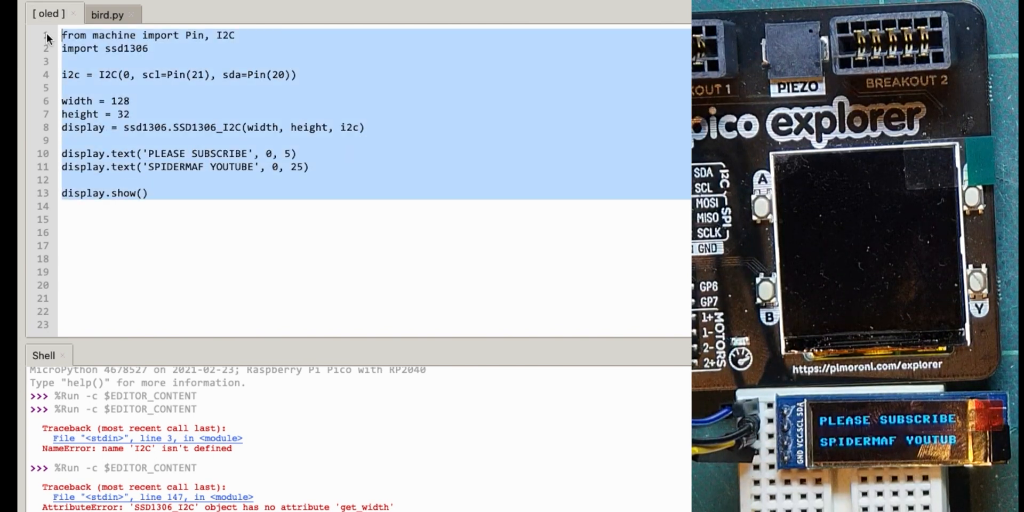
Save bird.py onto the Pico, run it again, and return to the OLED demo script.
left_click(106, 14)
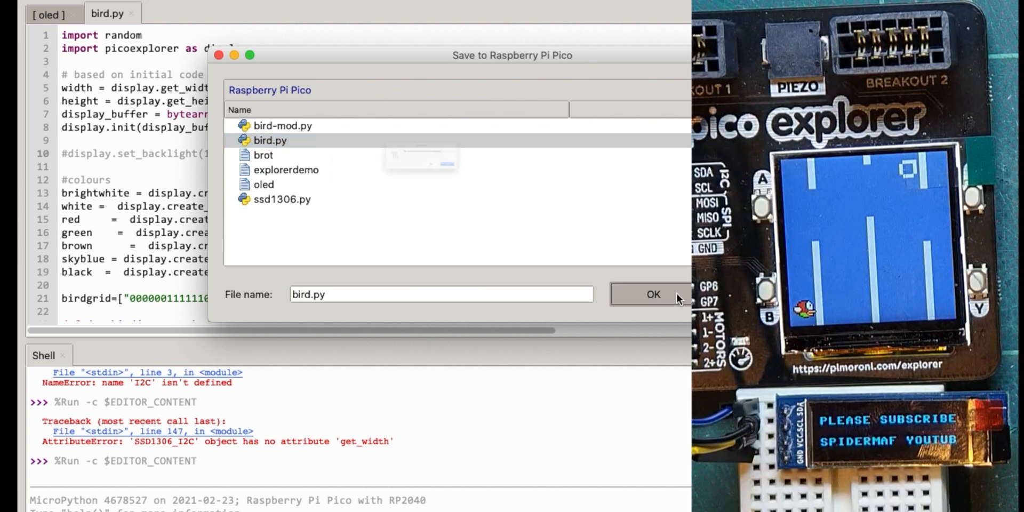
left_click(653, 294)
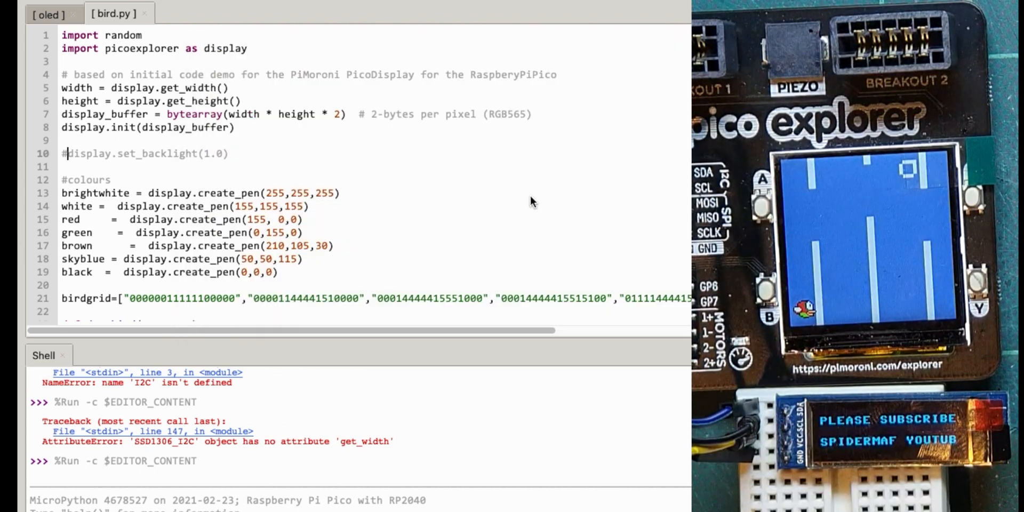
scroll("down", 3)
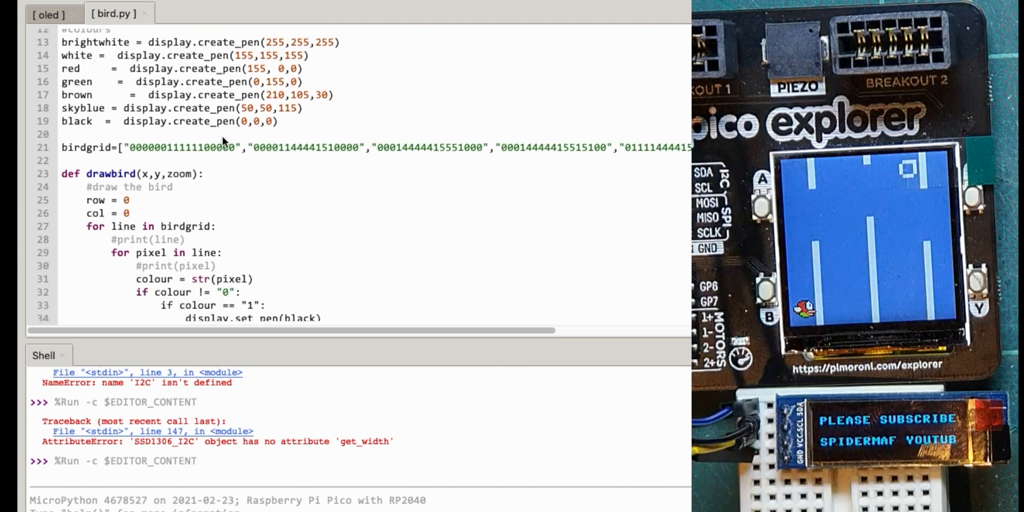
scroll("up", 3)
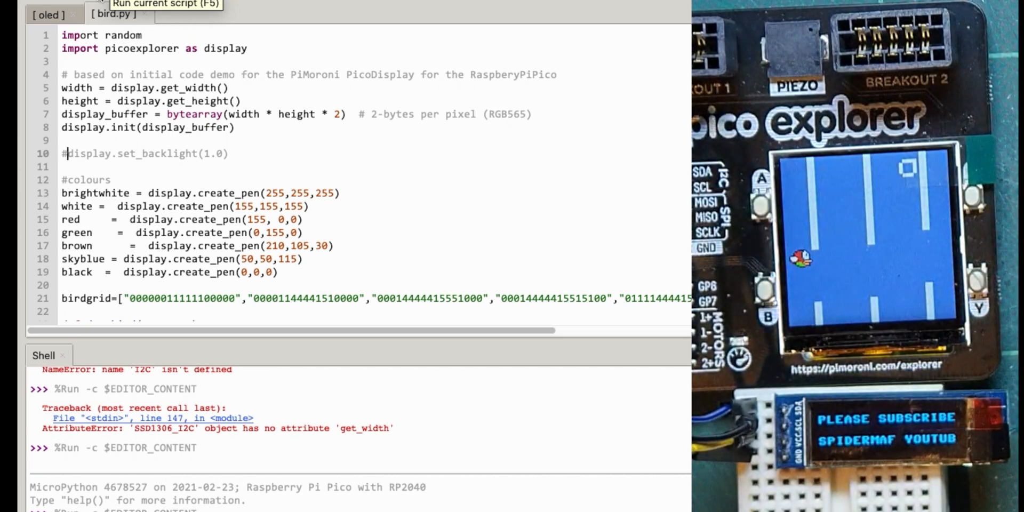
left_click(48, 14)
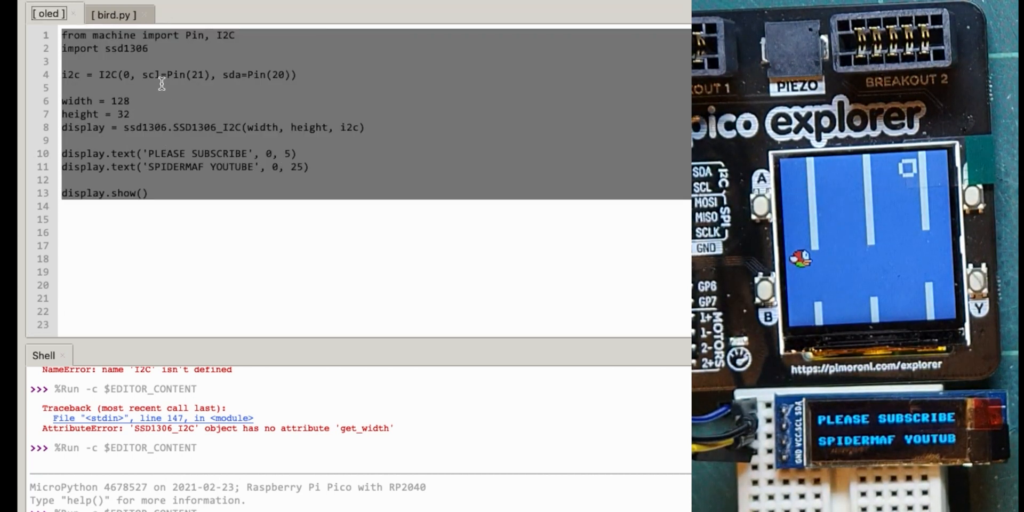
Paste the OLED setup code into bird.py just below its imports.
left_click(112, 14)
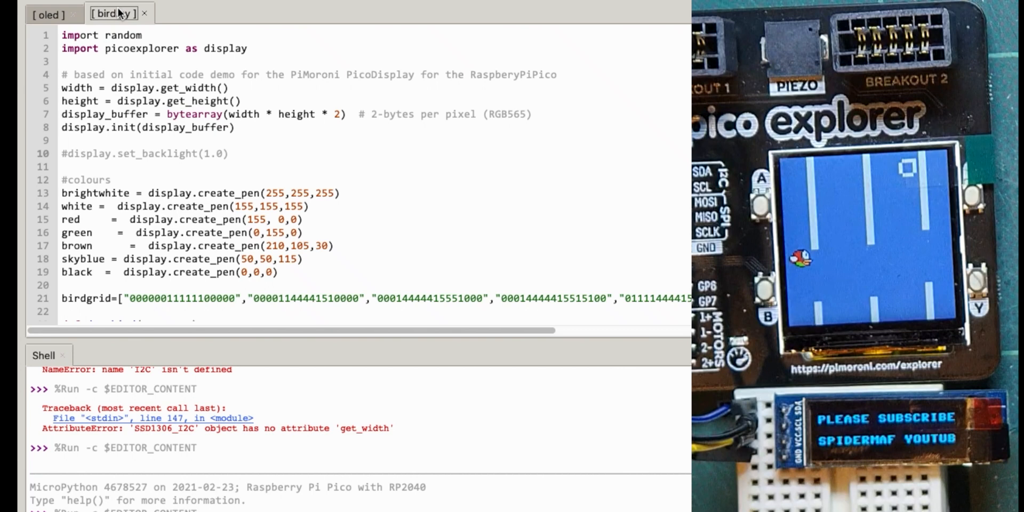
left_click(254, 48)
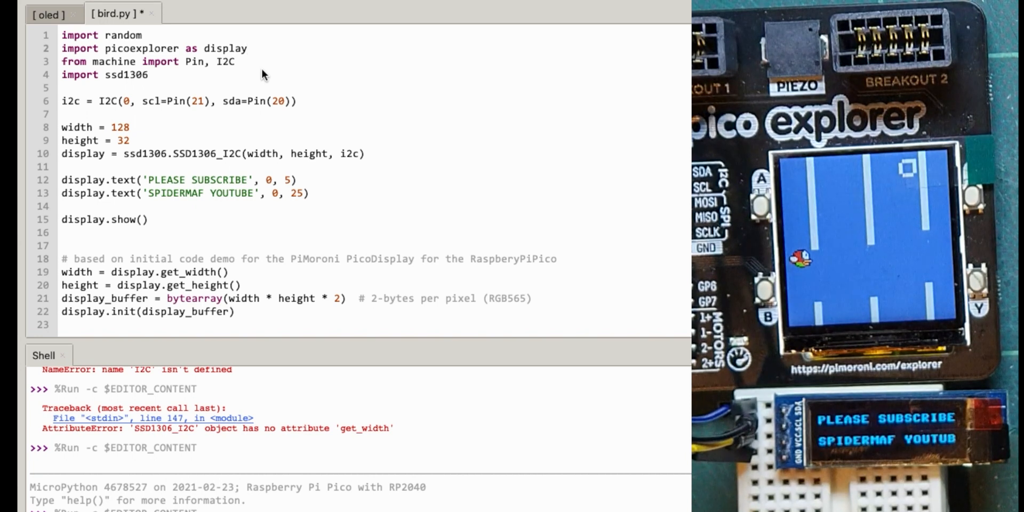
key("Return")
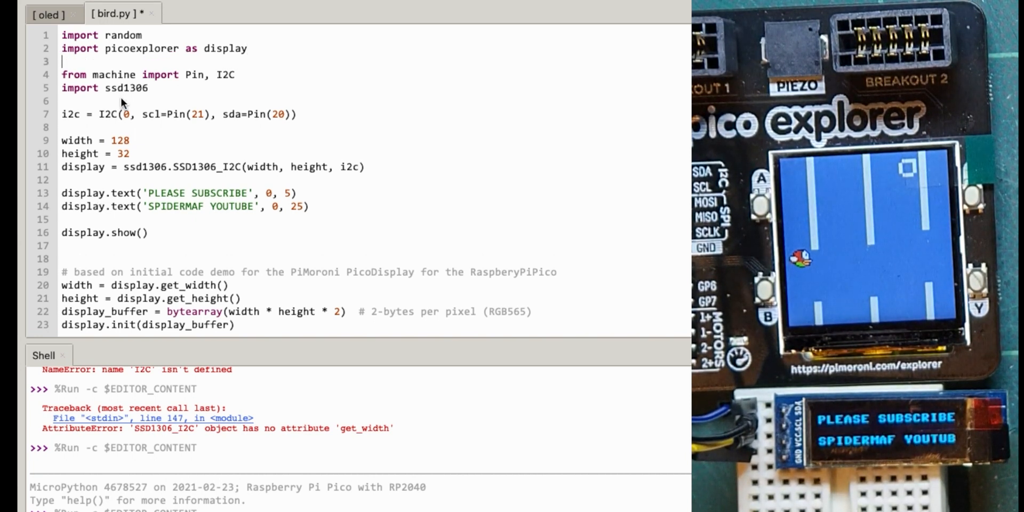
mouse_move(156, 73)
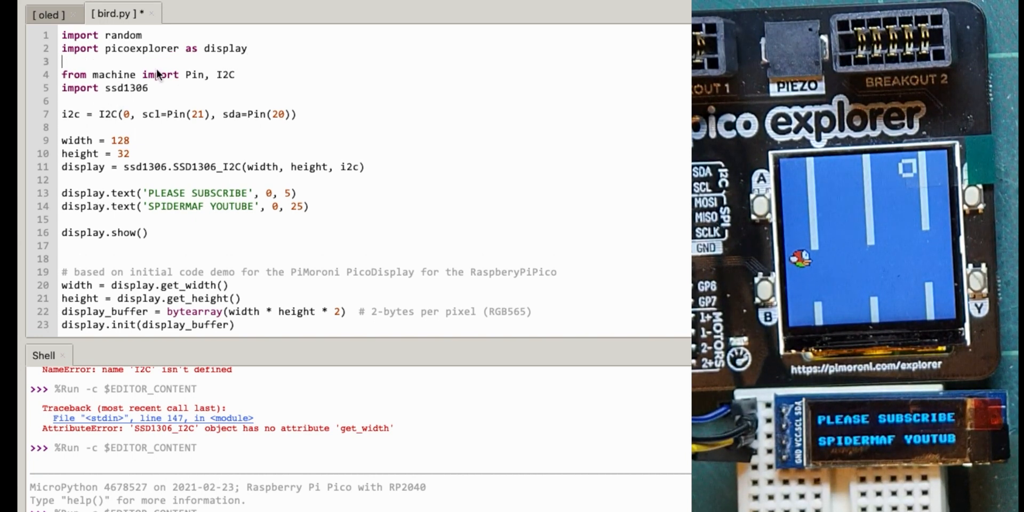
mouse_move(231, 55)
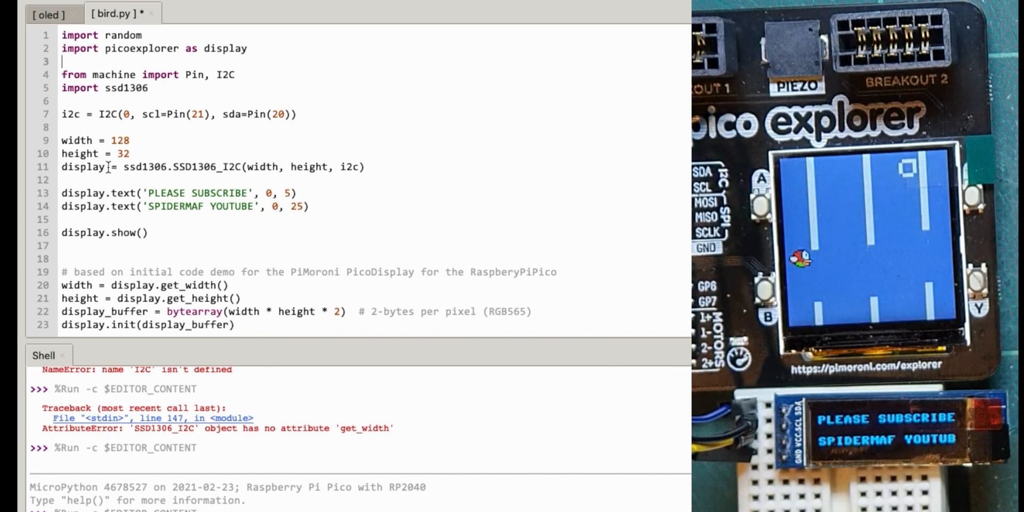
Rename the second screen object to oled and fix its size to 128 by 32.
double_click(82, 166)
type("ole")
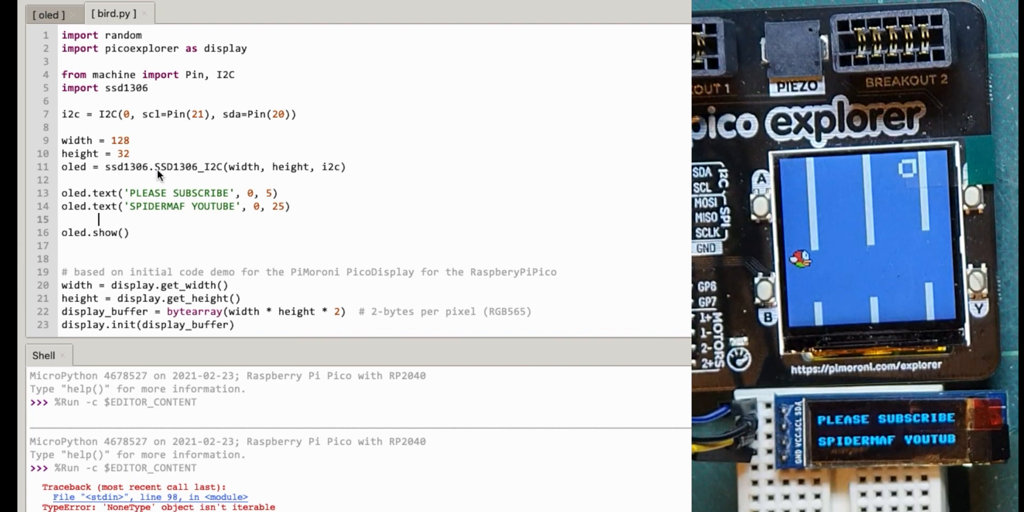
mouse_move(151, 158)
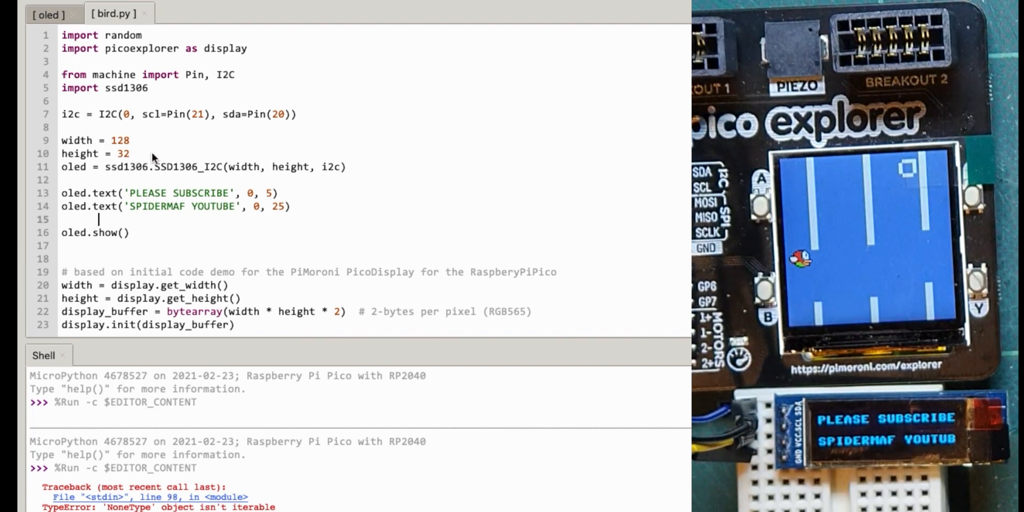
mouse_move(262, 169)
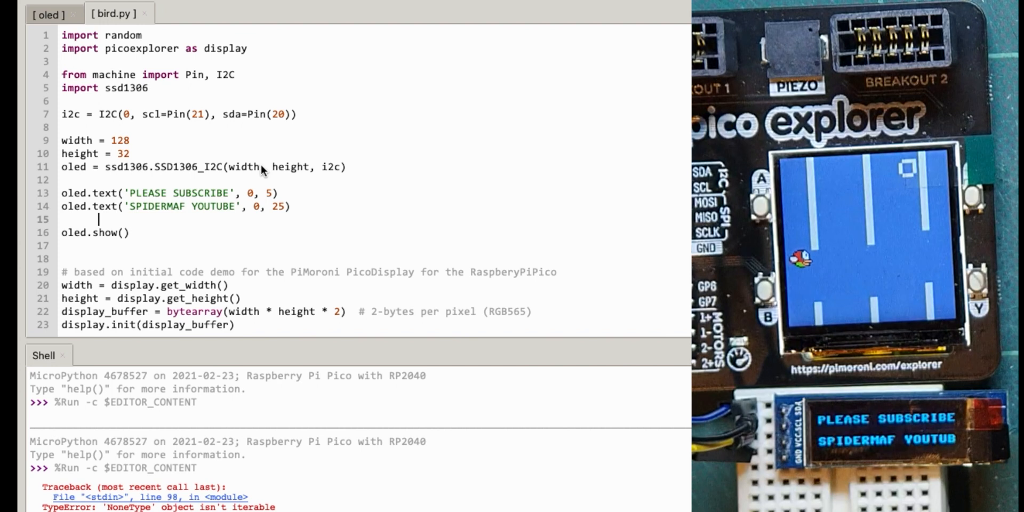
double_click(244, 167)
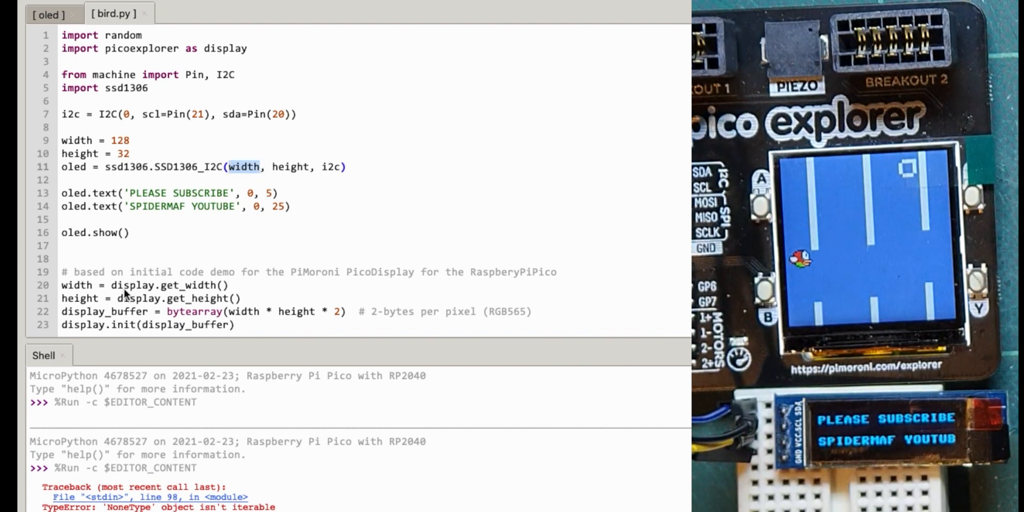
mouse_move(286, 218)
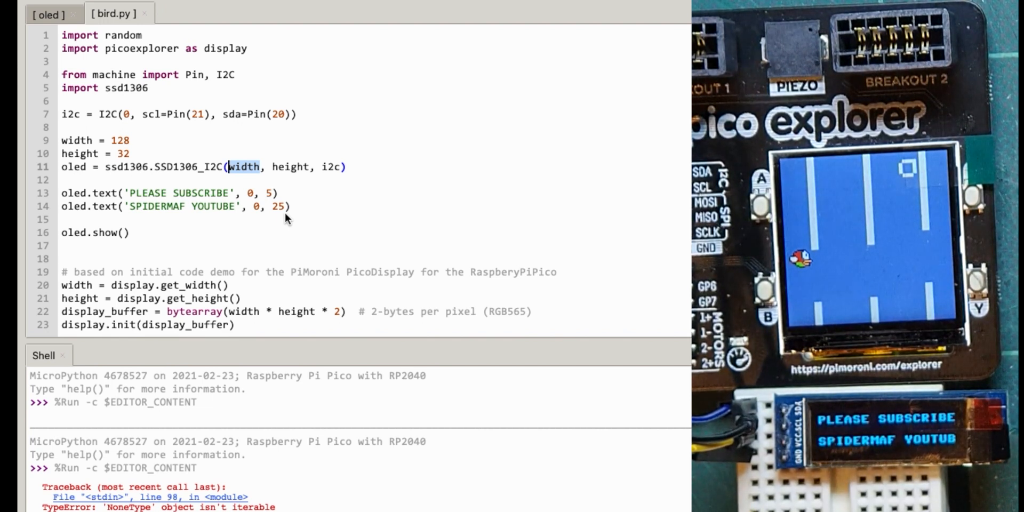
type("128")
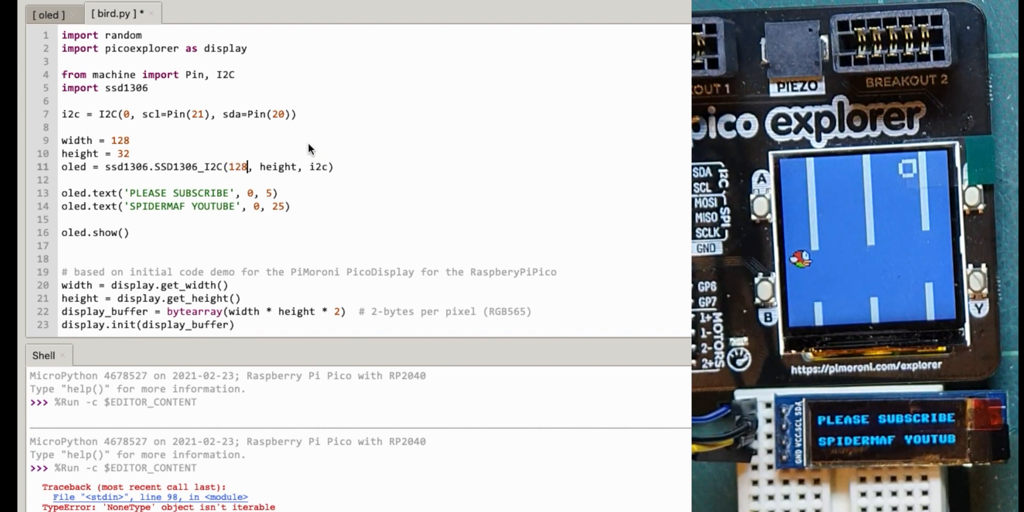
type("32")
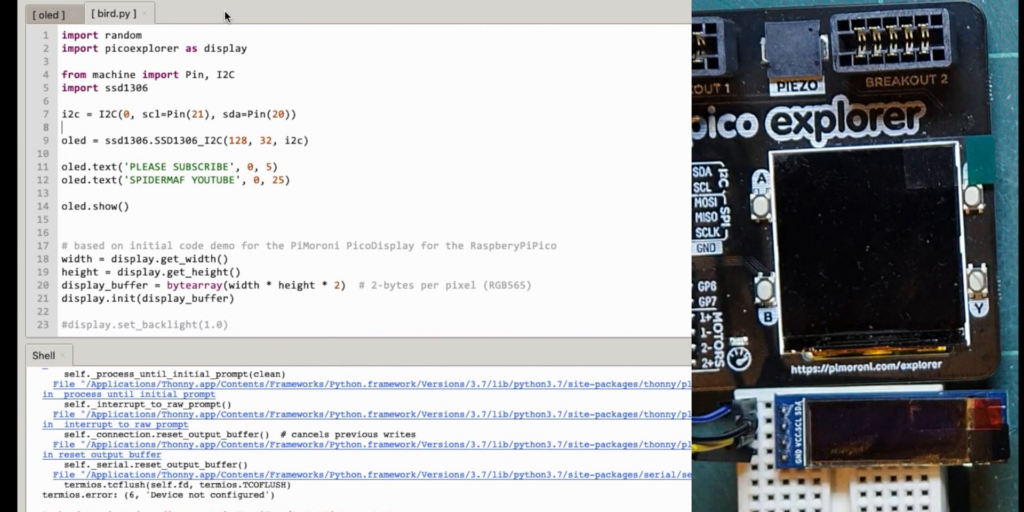
mouse_move(233, 6)
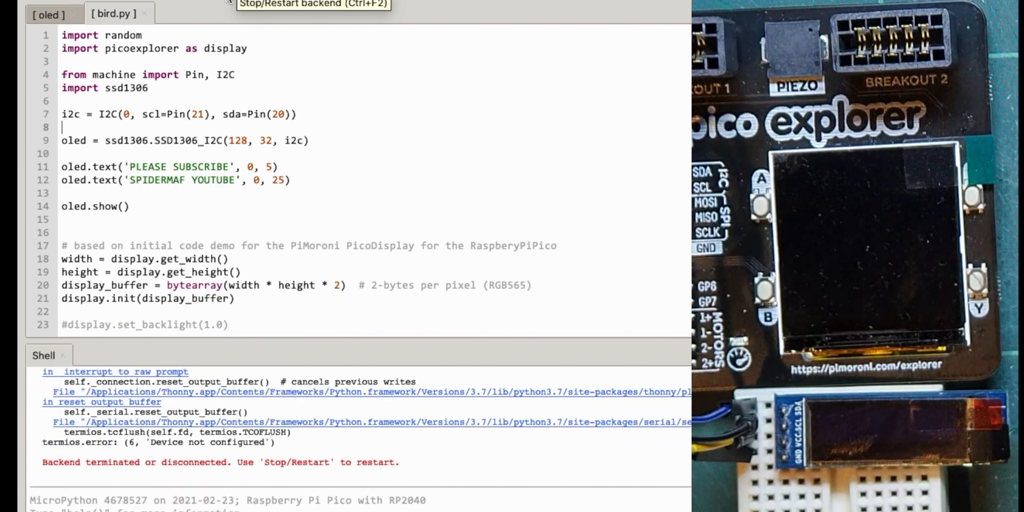
mouse_move(363, 434)
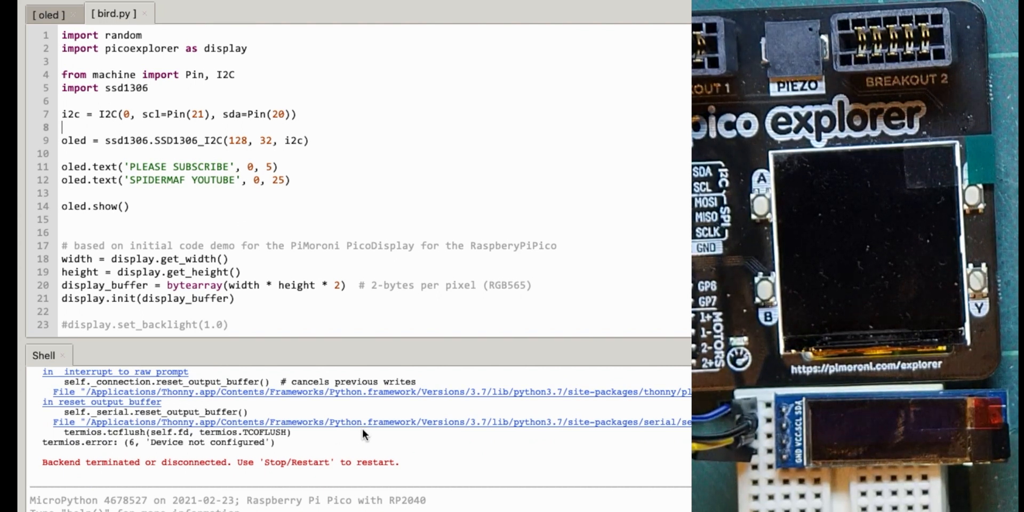
Clear the error output from the shell before running the merged bird.py.
right_click(364, 434)
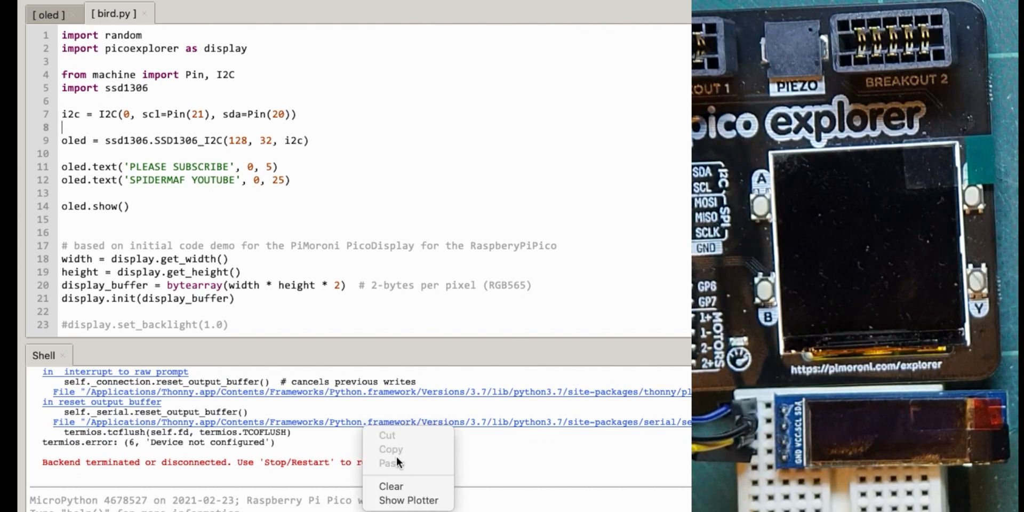
left_click(391, 486)
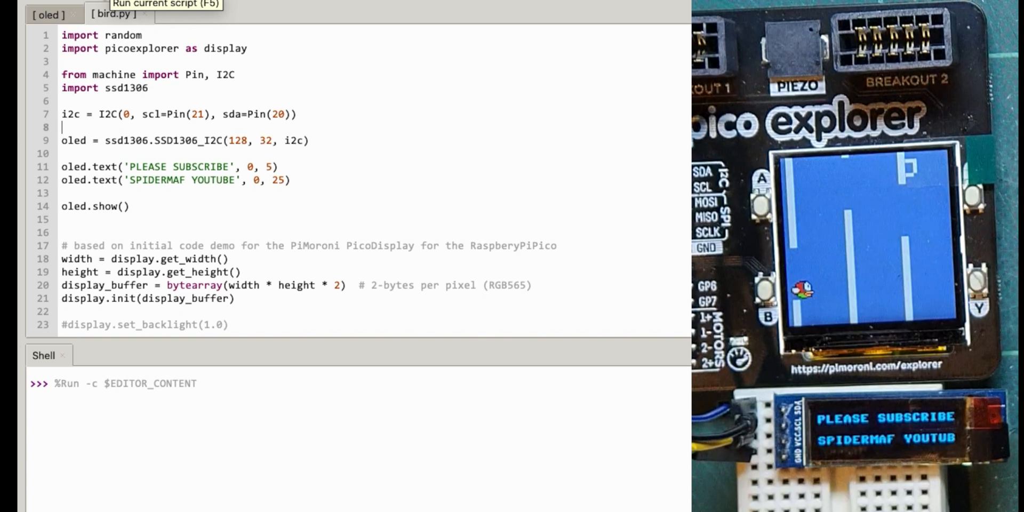
mouse_move(74, 150)
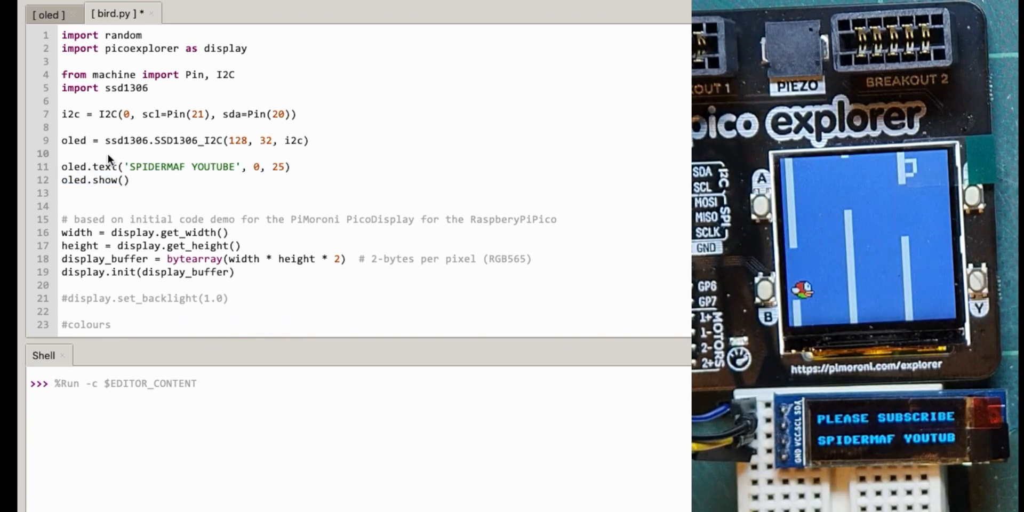
Add oled.fill(0) under the OLED setup and run the game to test it.
left_click(65, 154)
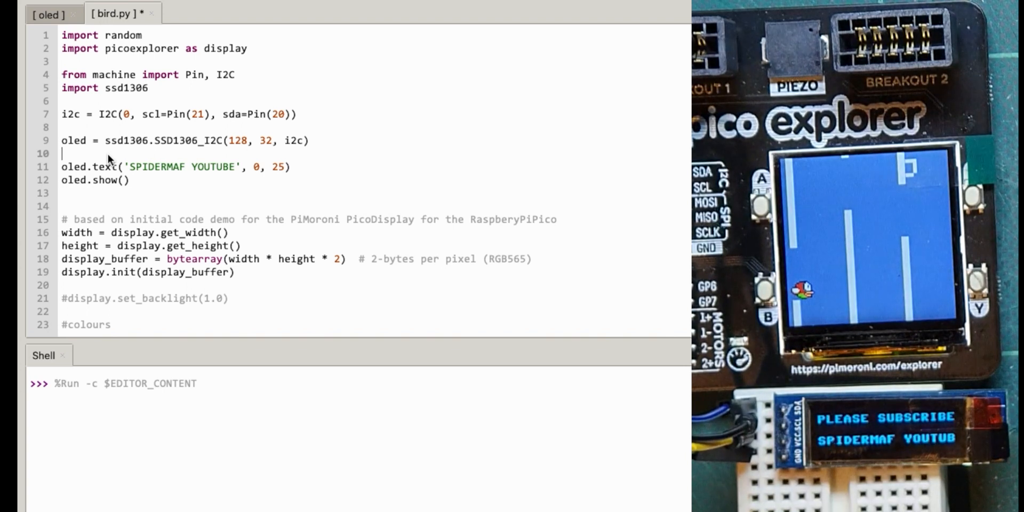
mouse_move(140, 178)
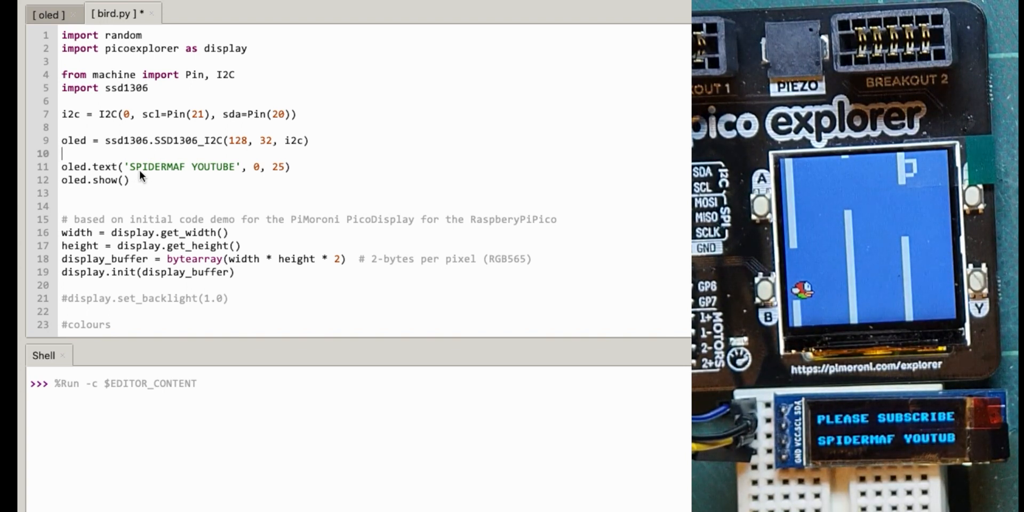
key("Return")
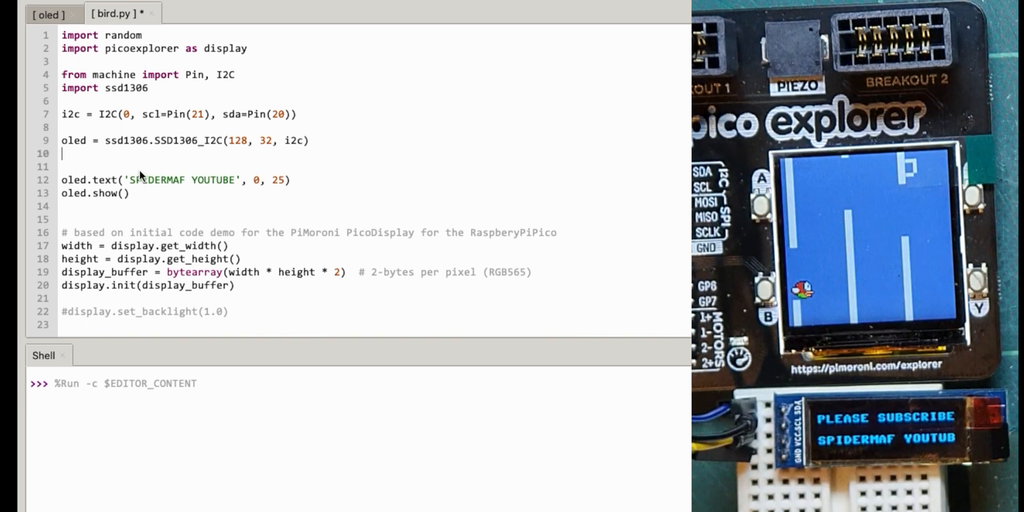
type("oled.f")
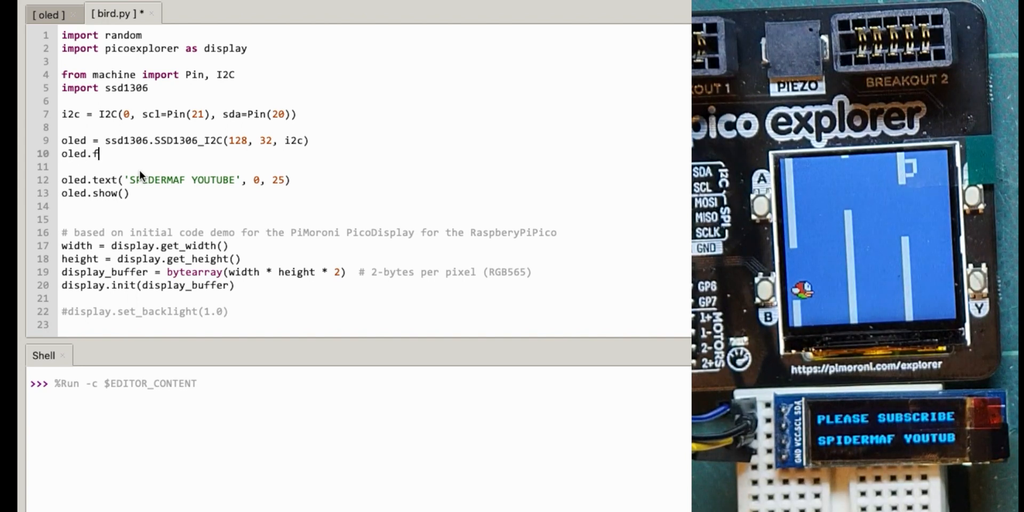
type("ill(")
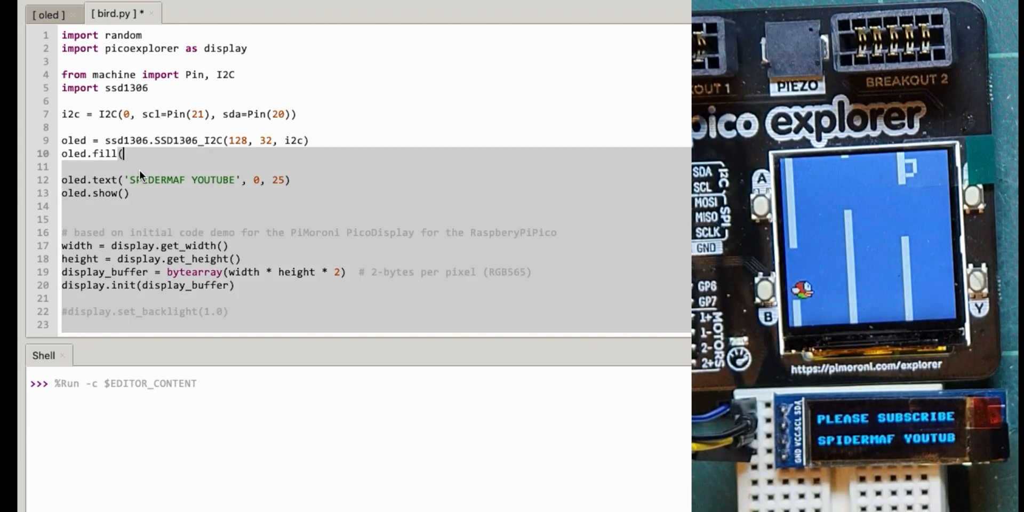
type("0)")
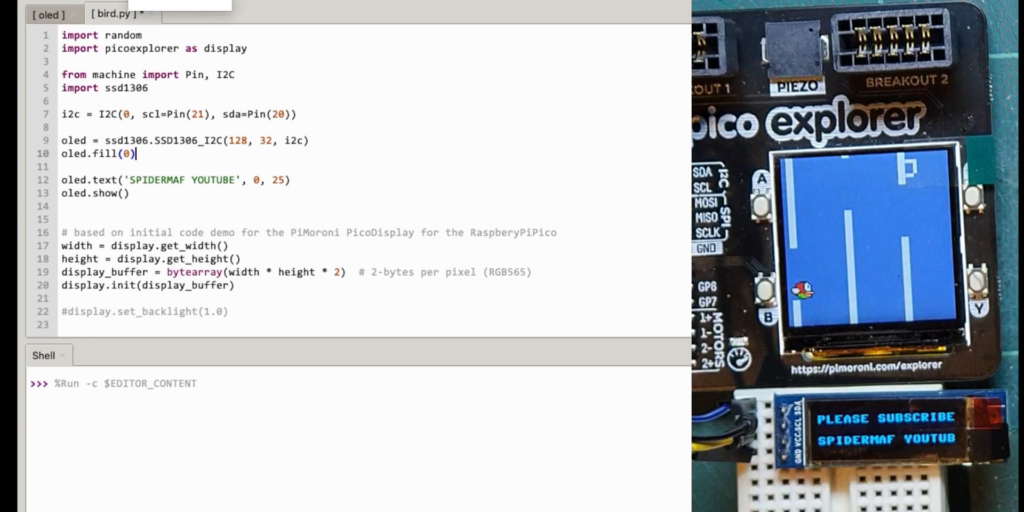
key("F5")
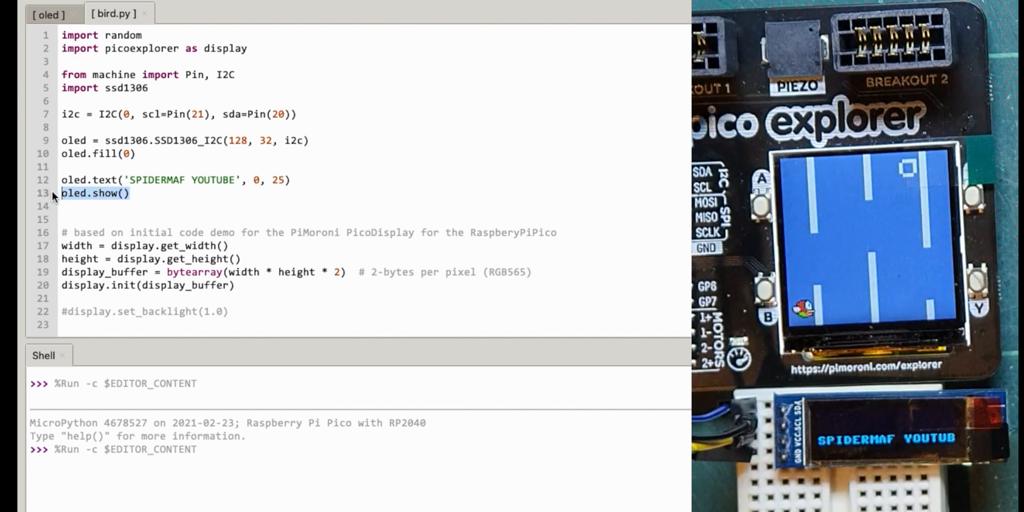
Add oled.show() after the fill and remove the greeting text lines from startup.
type("oled.show()")
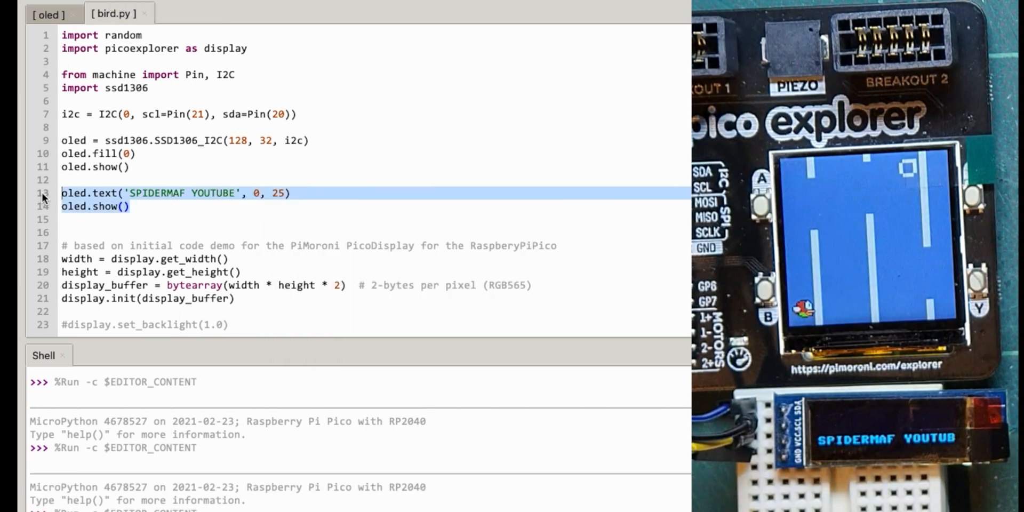
key("Delete")
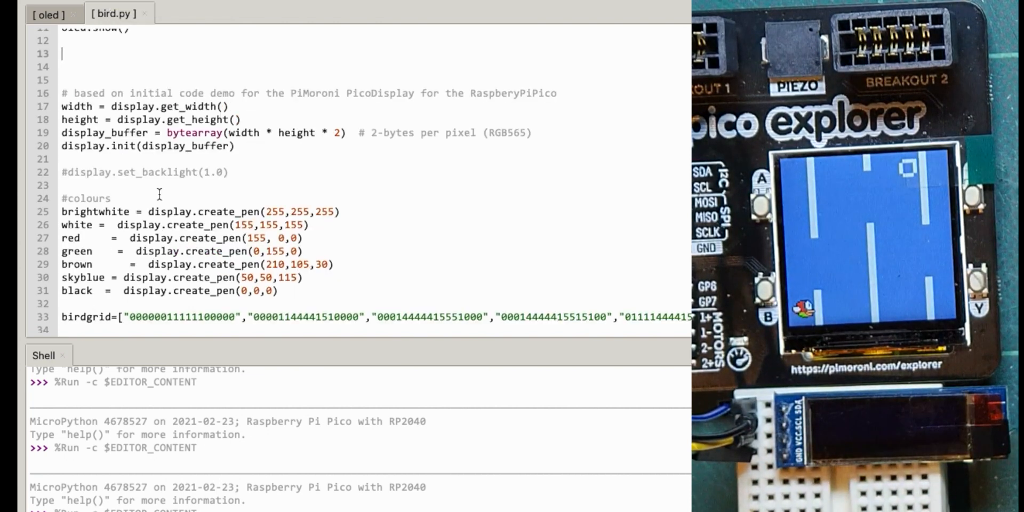
In the scoring branch after score += 1, write 'Score:' at 0, 15 to the OLED and show it.
scroll("down", 3)
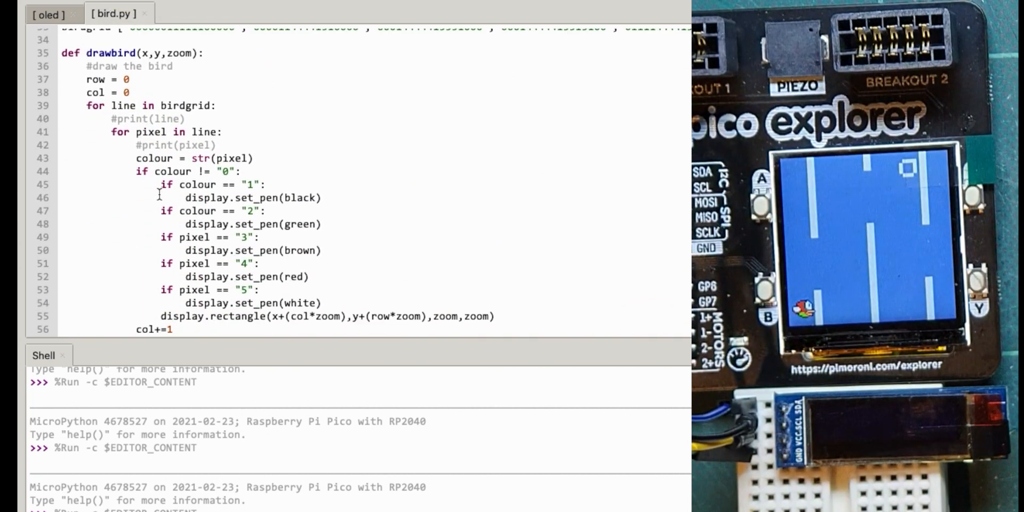
scroll("down", 3)
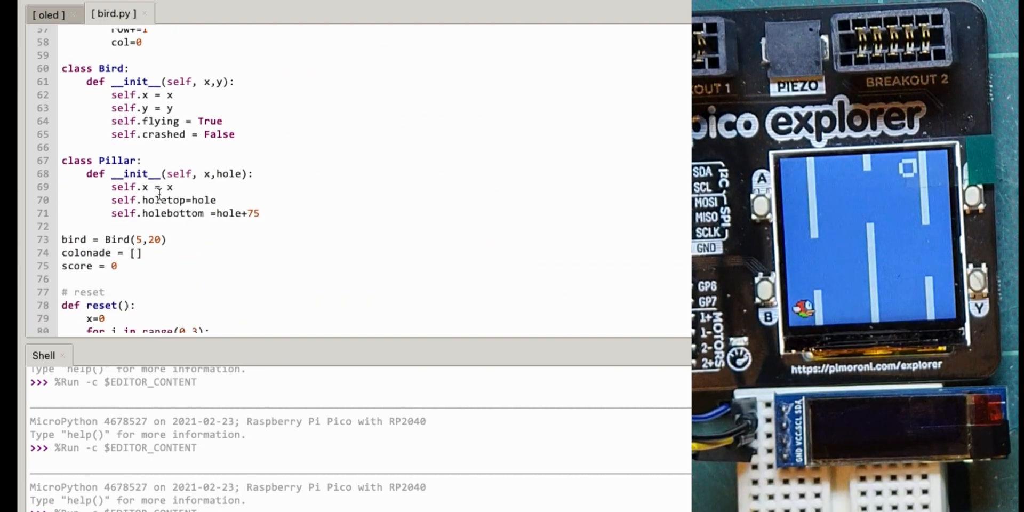
scroll("down", 3)
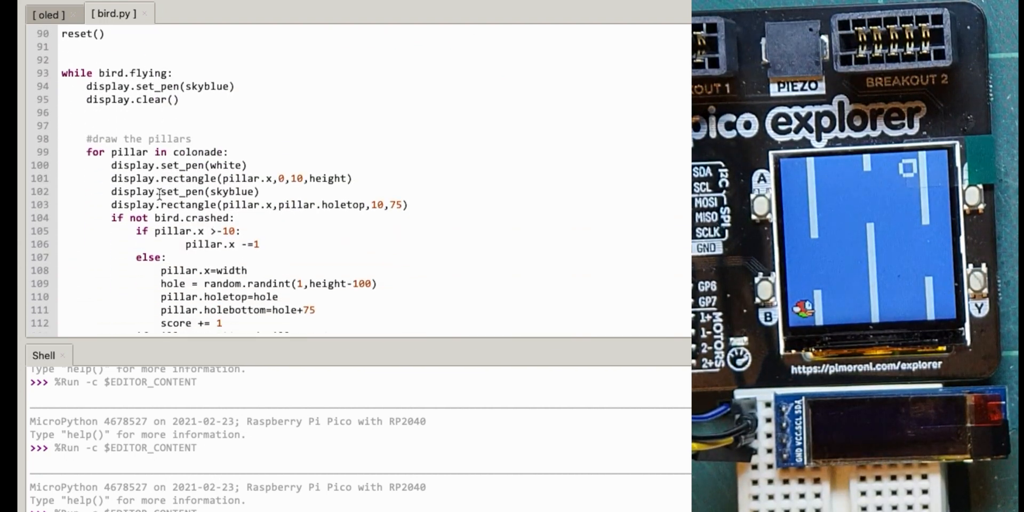
scroll("down", 3)
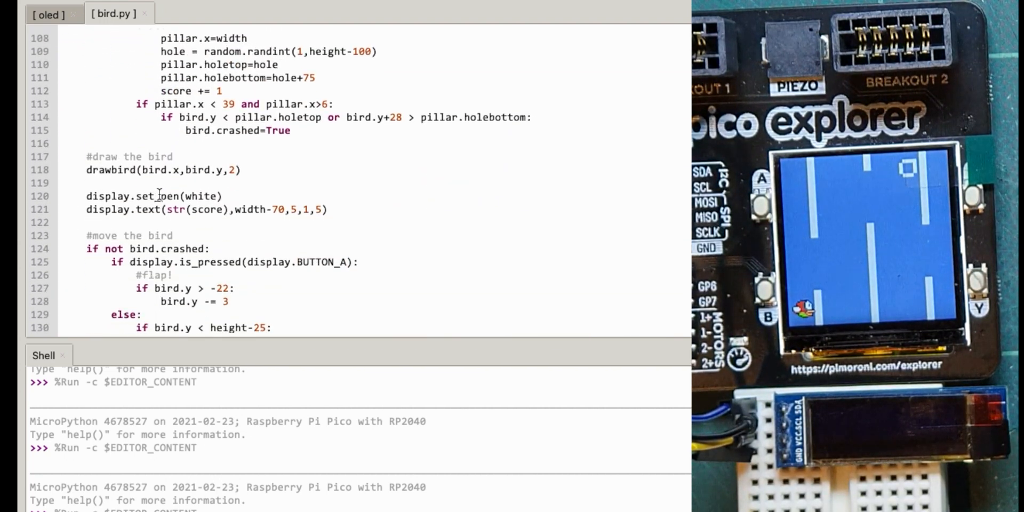
scroll("down", 3)
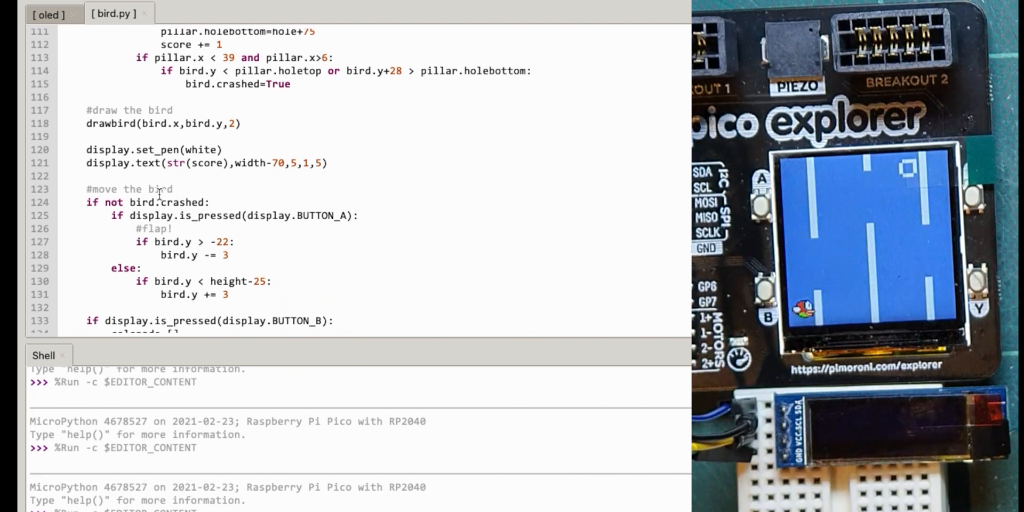
scroll("up", 3)
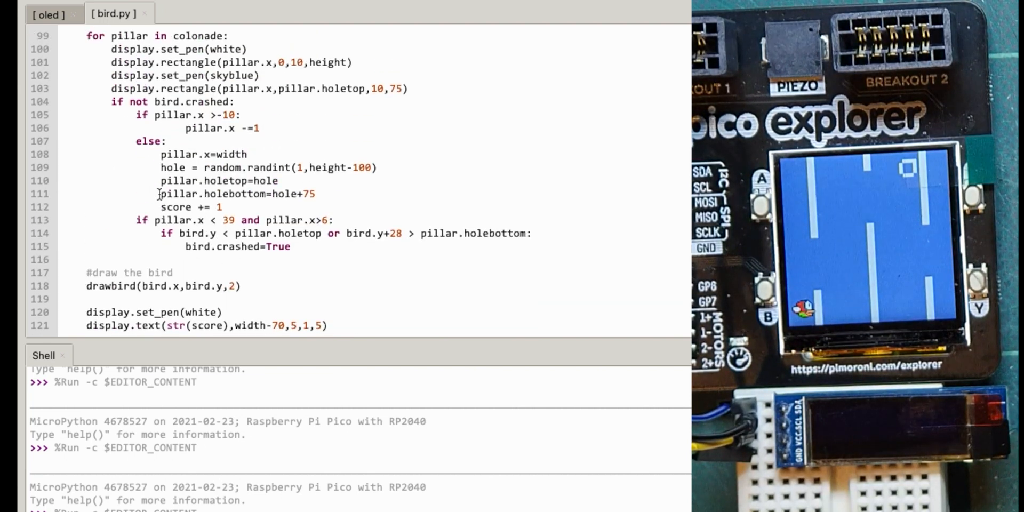
scroll("up", 3)
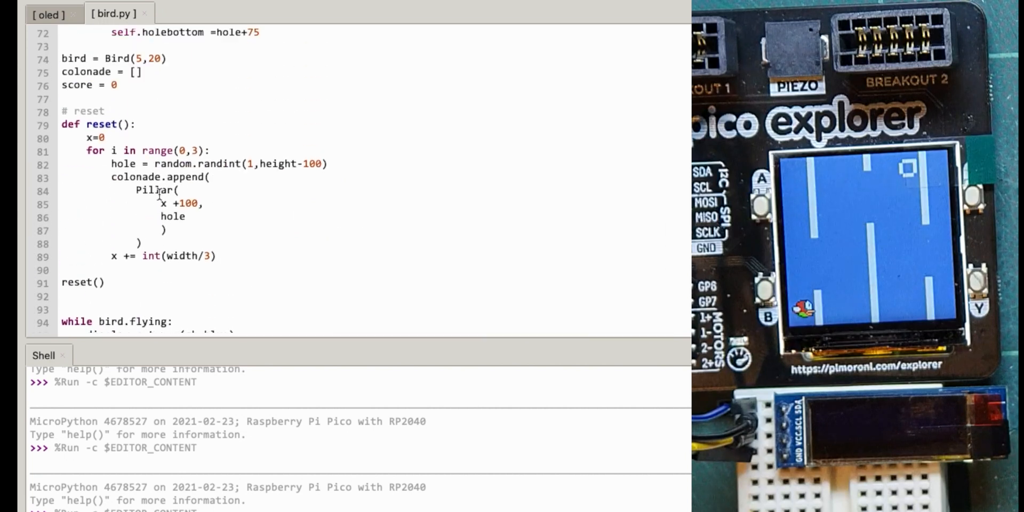
scroll("up", 3)
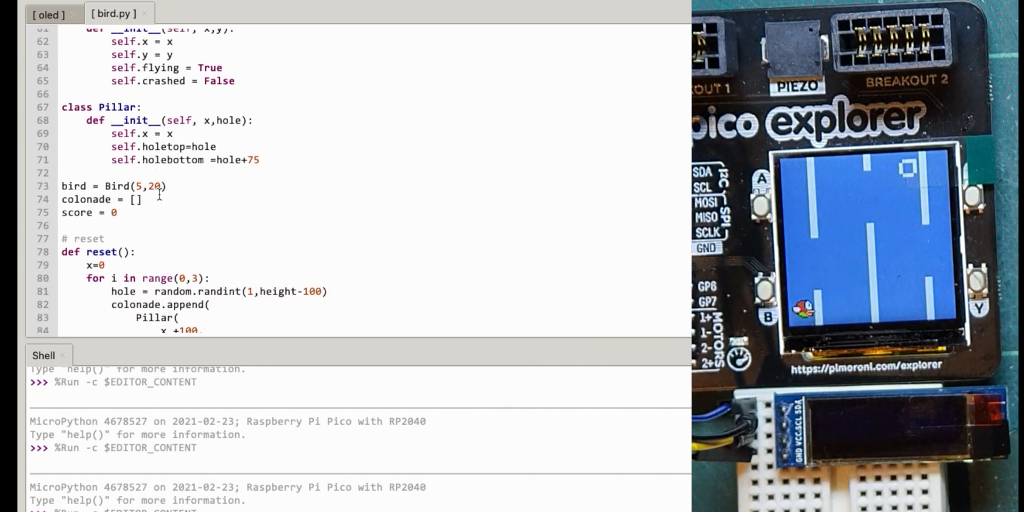
scroll("up", 3)
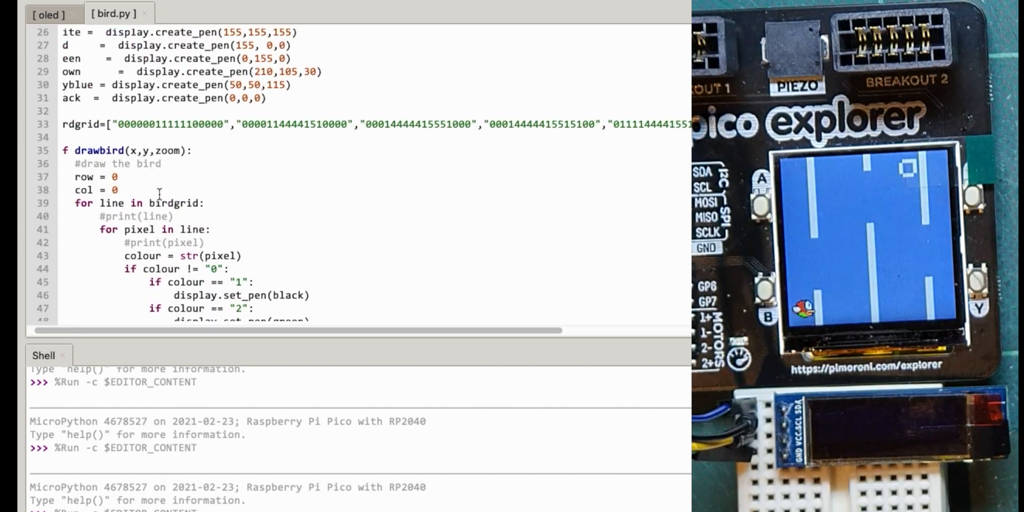
scroll("down", 3)
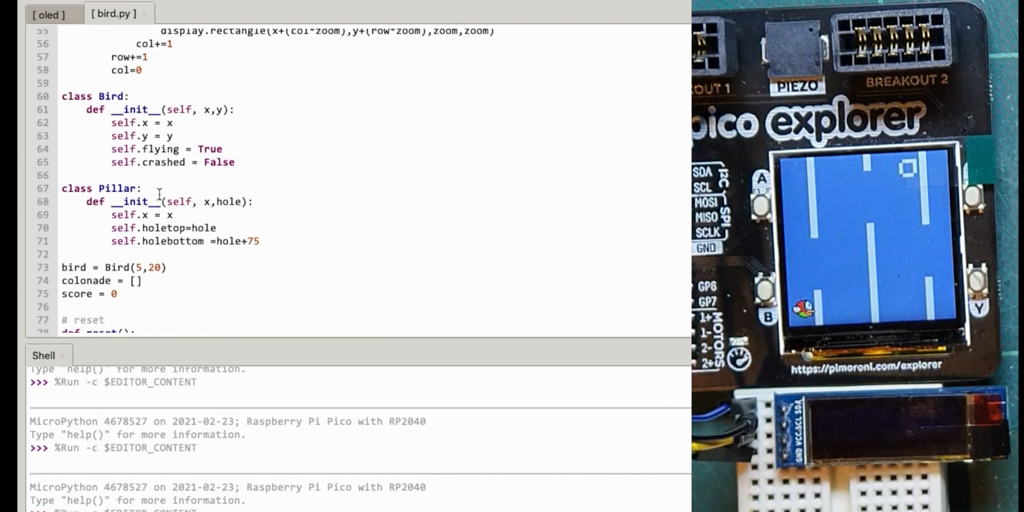
scroll("down", 3)
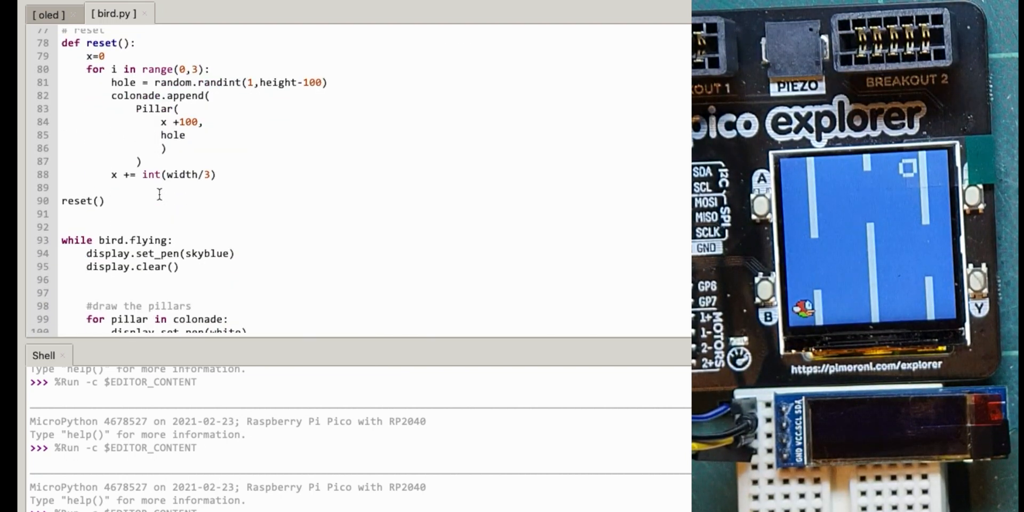
scroll("down", 3)
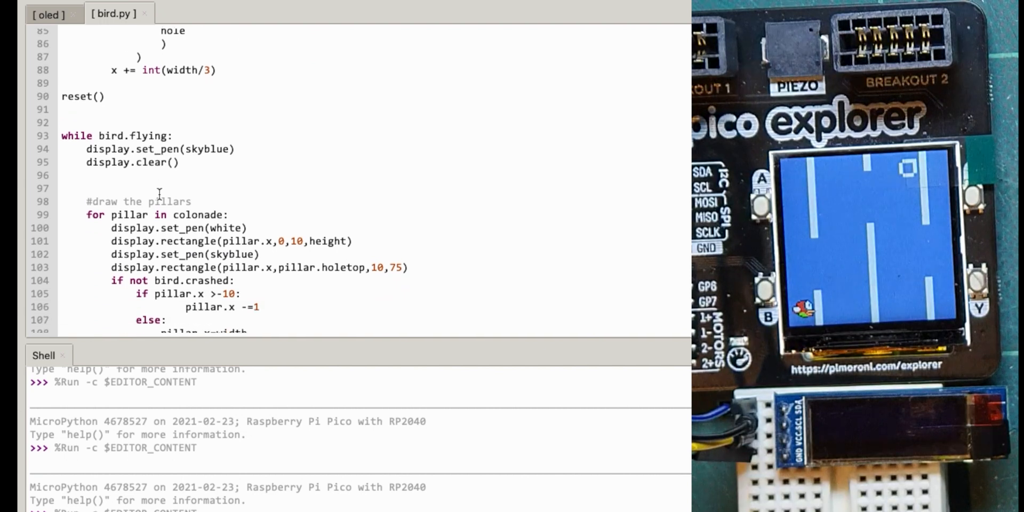
scroll("down", 3)
type("oled.show")
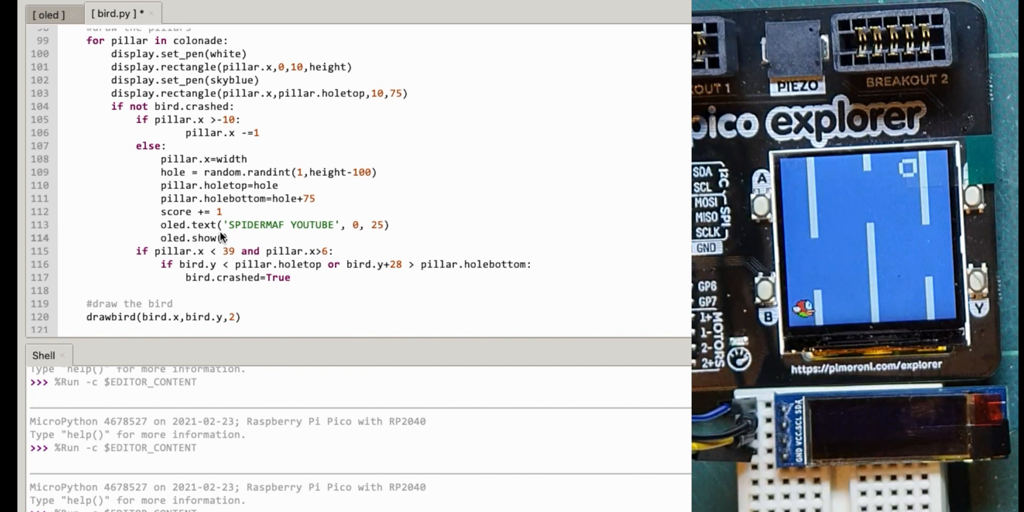
mouse_move(377, 228)
type("1")
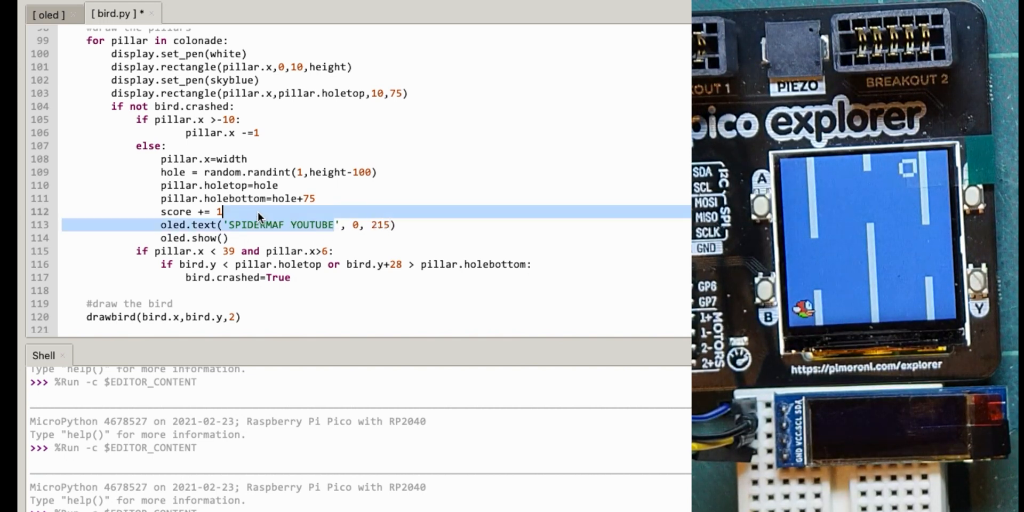
type("Score:")
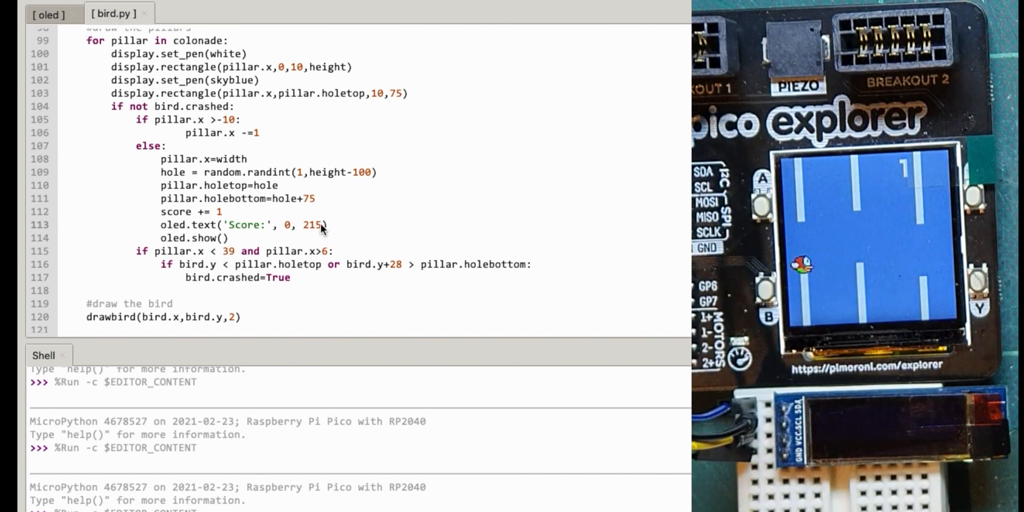
mouse_move(321, 237)
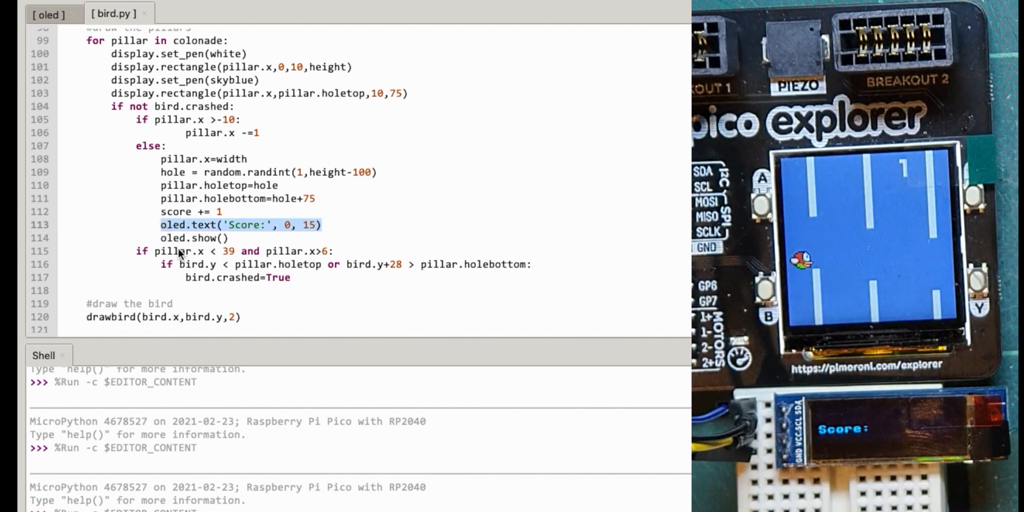
After score = 0, write oled.text('Score:' + str(score), 0, 15) followed by oled.show().
left_click(273, 225)
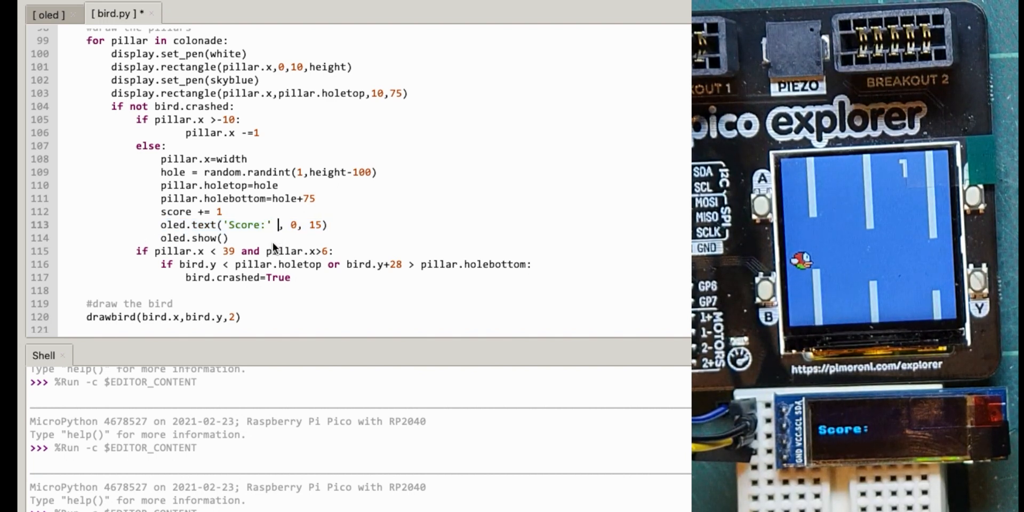
type("+")
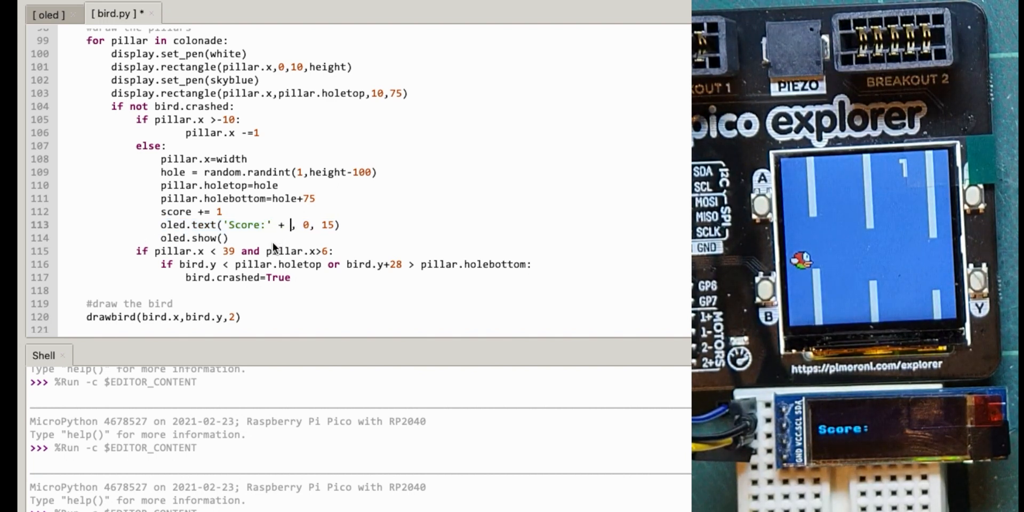
type("score")
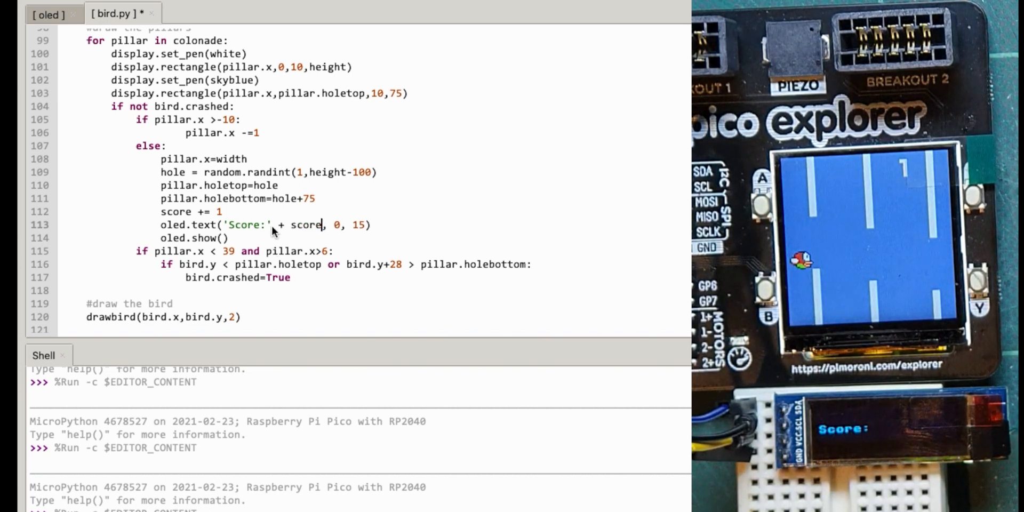
double_click(246, 225)
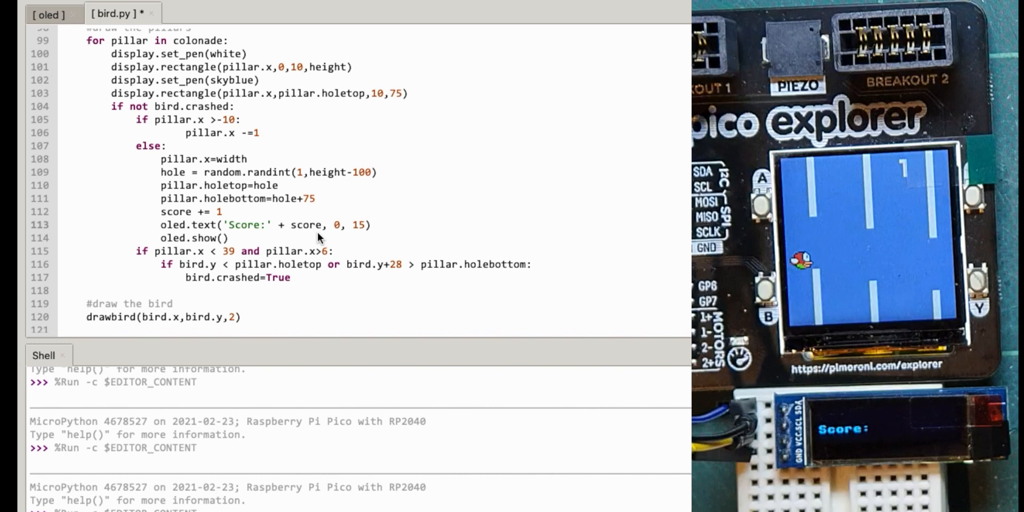
type("s")
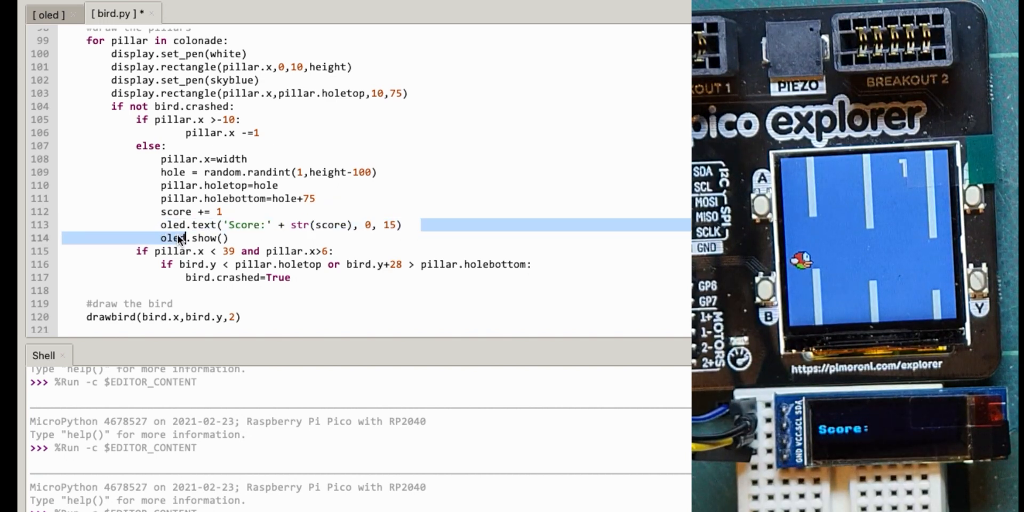
scroll("up", 3)
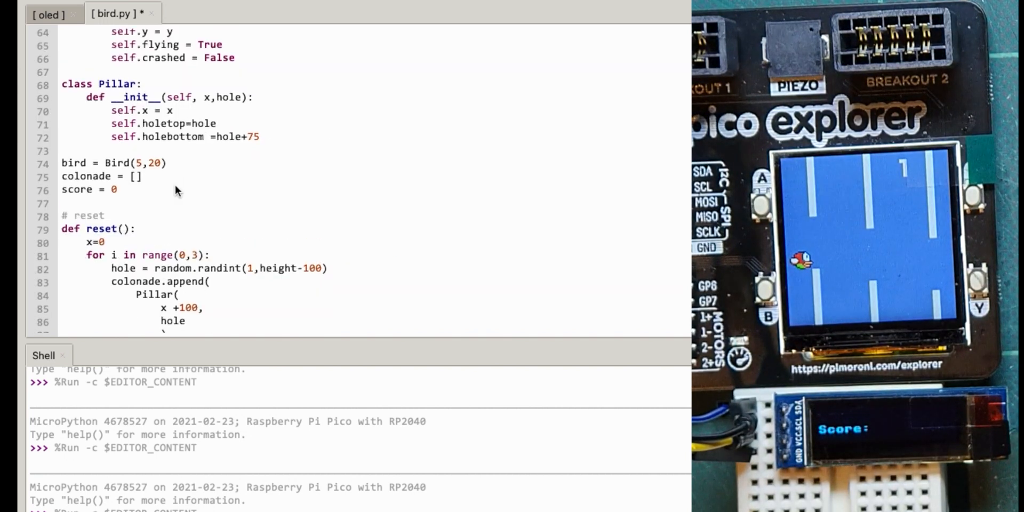
scroll("down", 3)
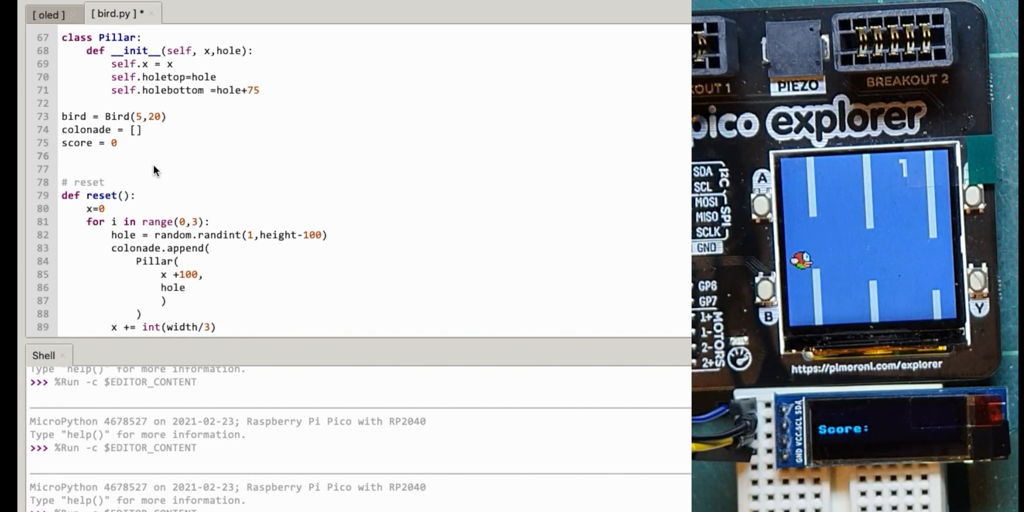
type("oled.text('Score:' + str(score), 0, 15)")
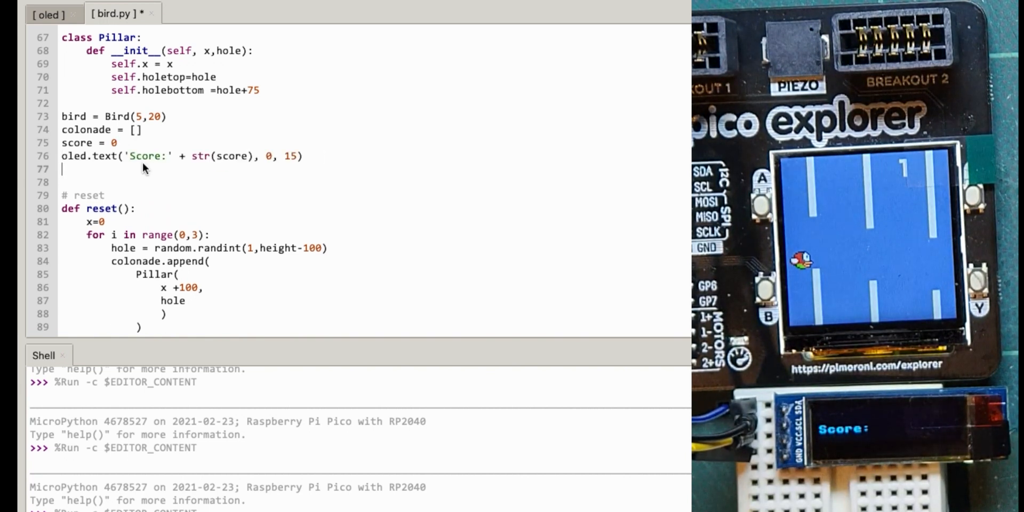
Run the script with F5 so the OLED reads Score:0 while the game plays.
scroll("down", 3)
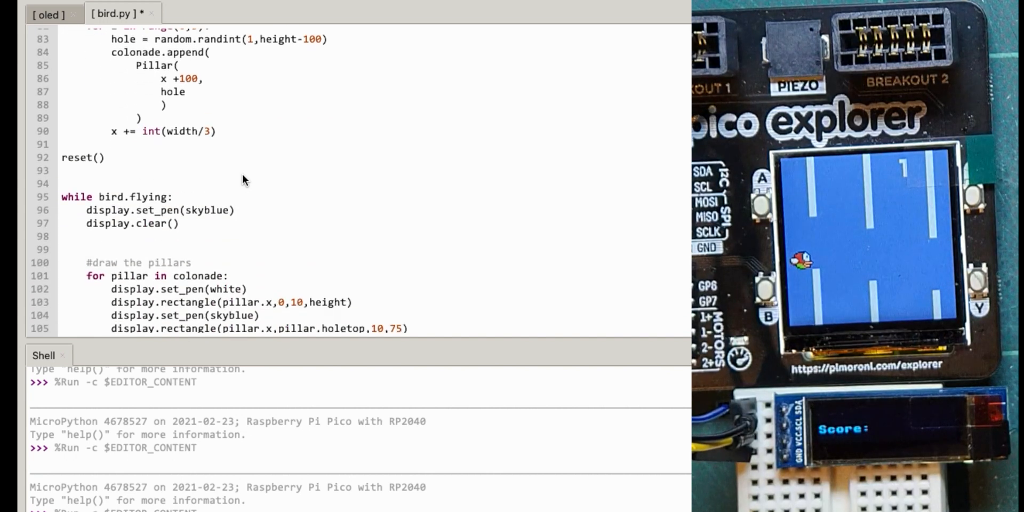
scroll("up", 3)
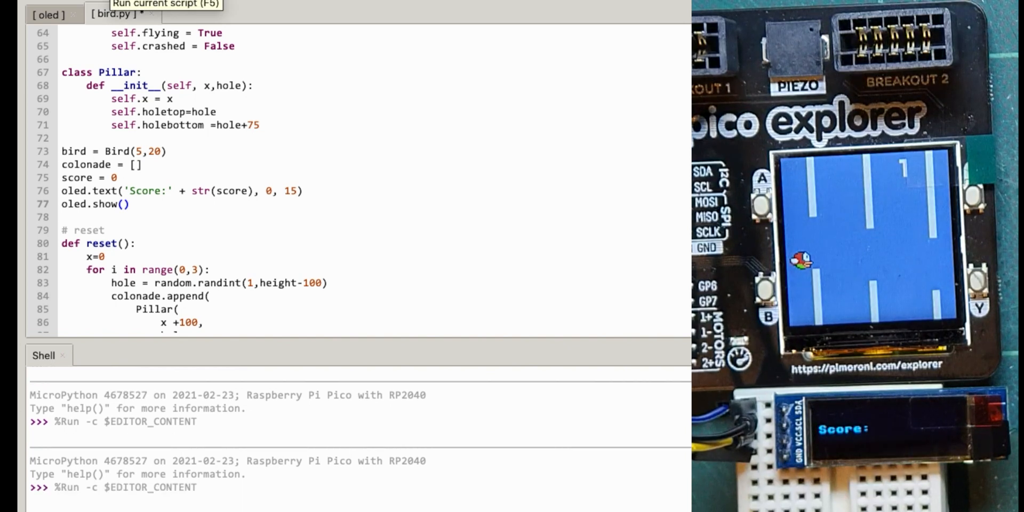
key("f5")
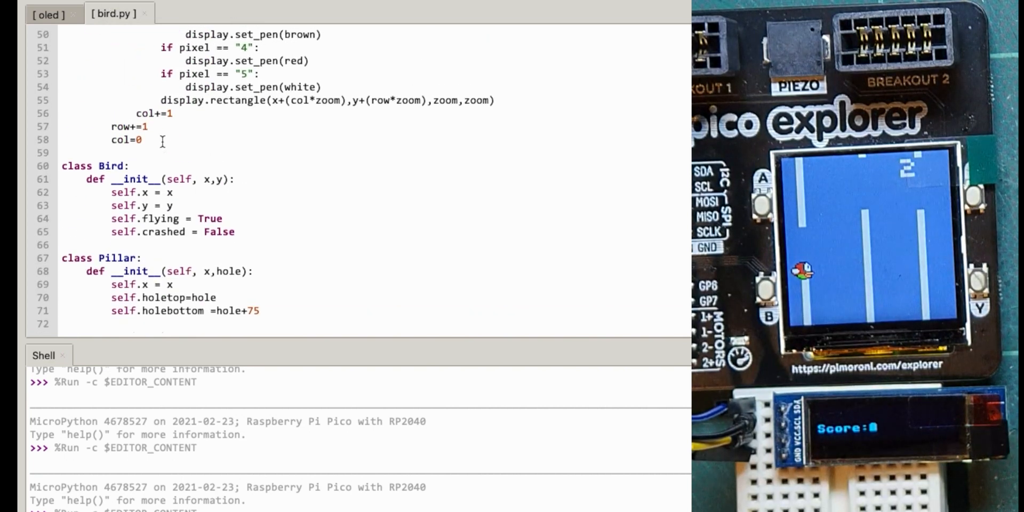
Paste oled.fill(0) before the oled.text line in the score += 1 branch so the OLED shows a clean Score:2.
scroll("up", 3)
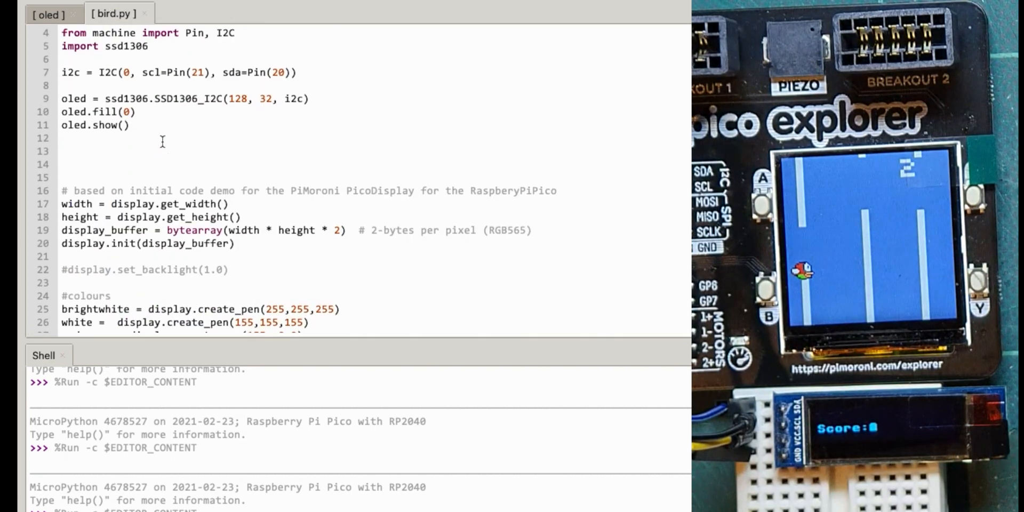
double_click(98, 112)
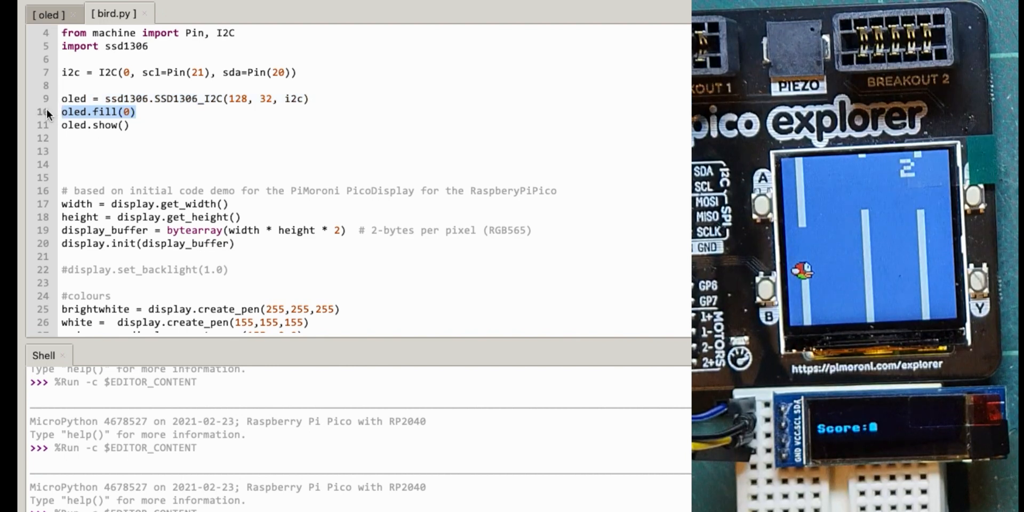
scroll("down", 3)
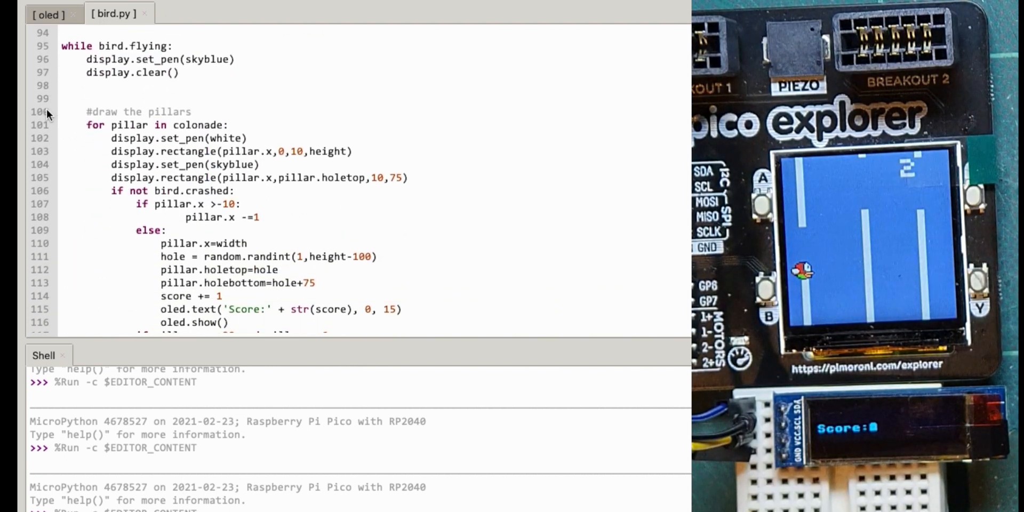
scroll("down", 3)
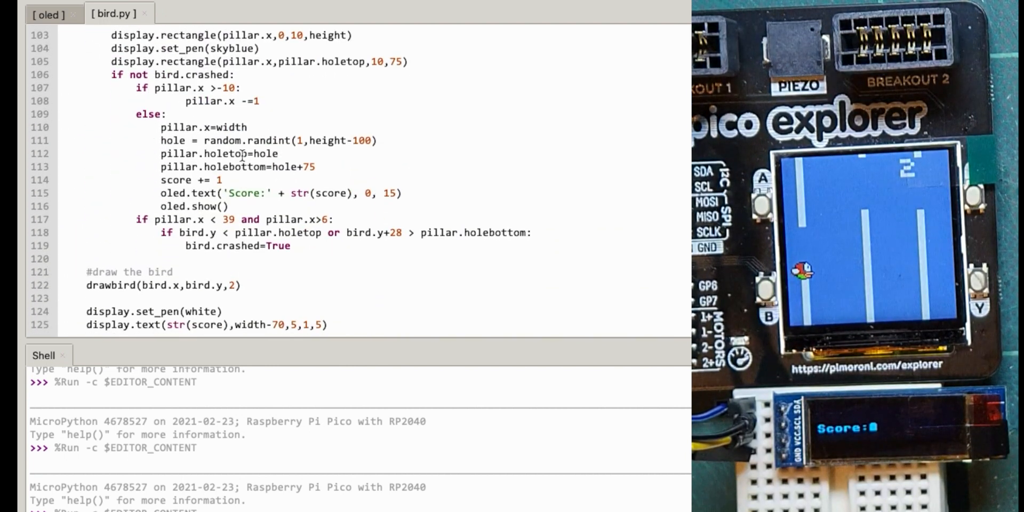
type("oled.fill(0)")
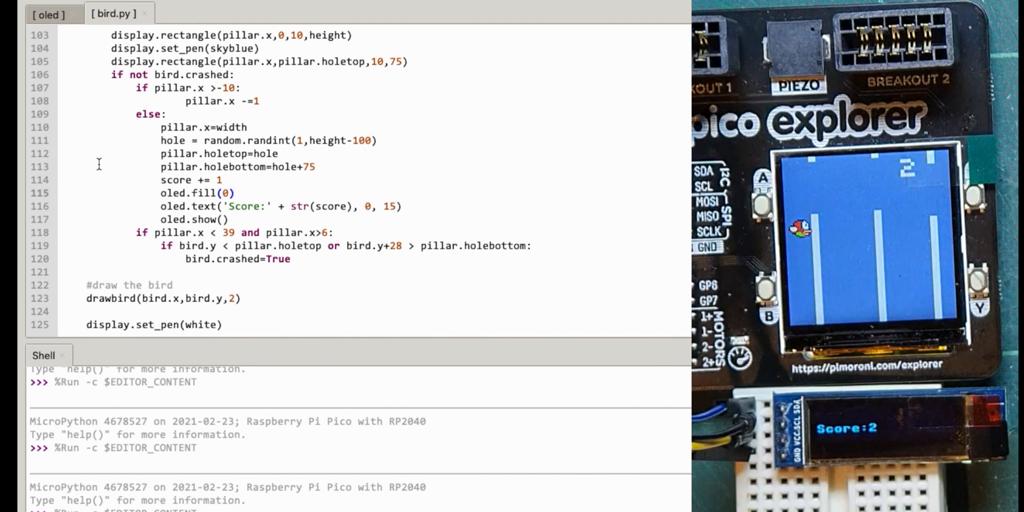
scroll("down", 3)
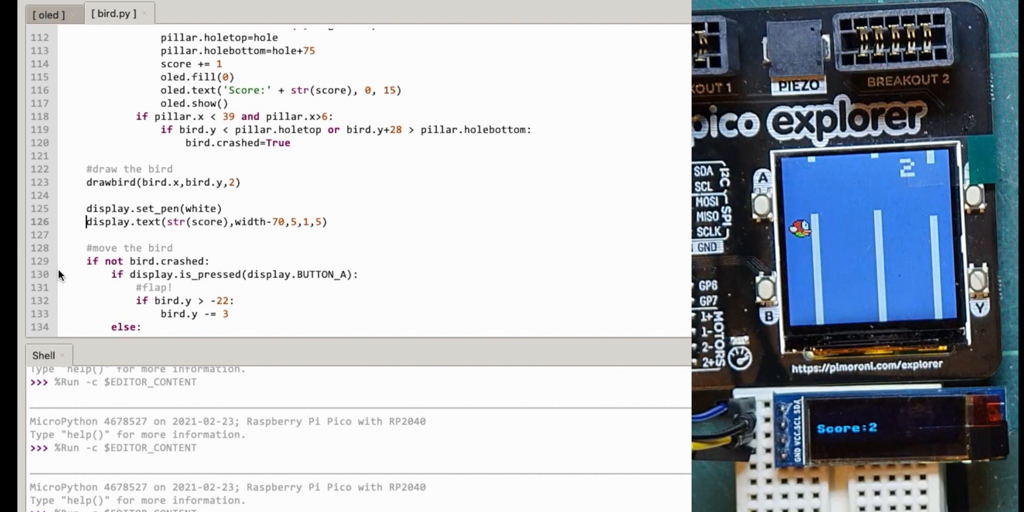
Comment out display.text(str(score),width-70,5,1,5) and add score=0 after reset() in the BUTTON_B block.
type("#")
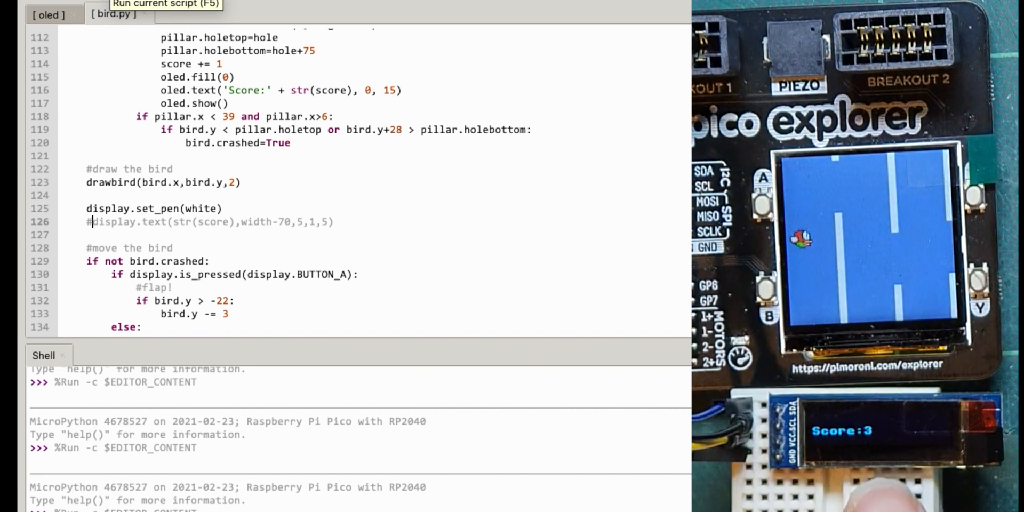
scroll("down", 3)
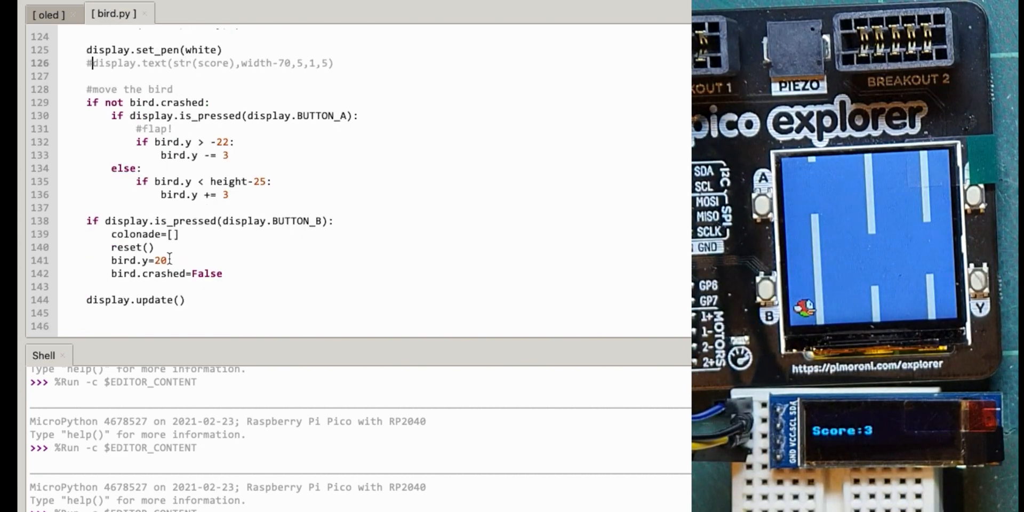
key("Return")
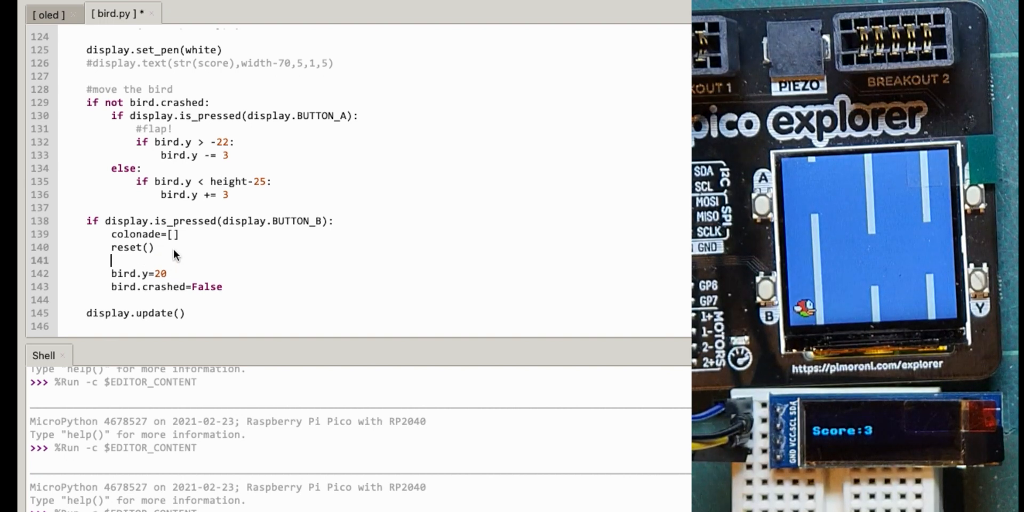
type("score=")
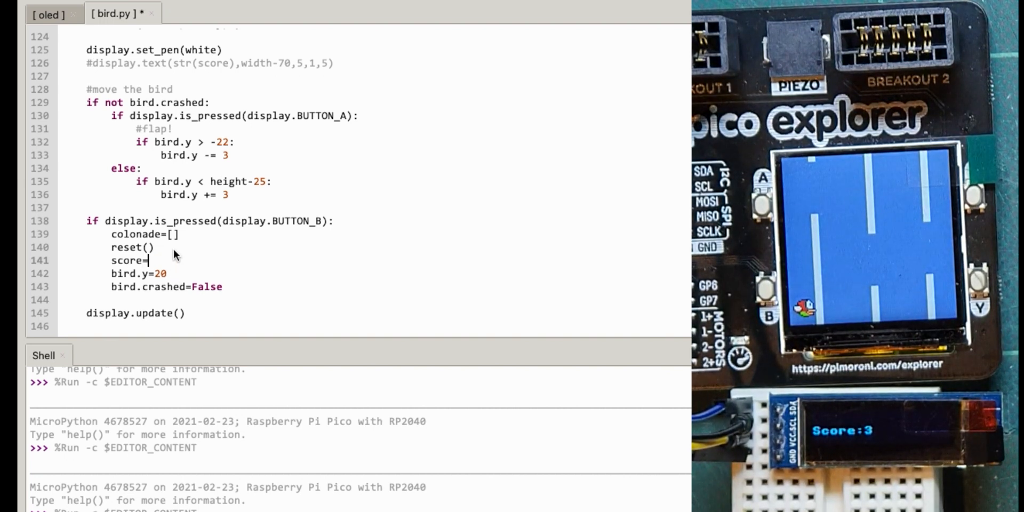
type("0")
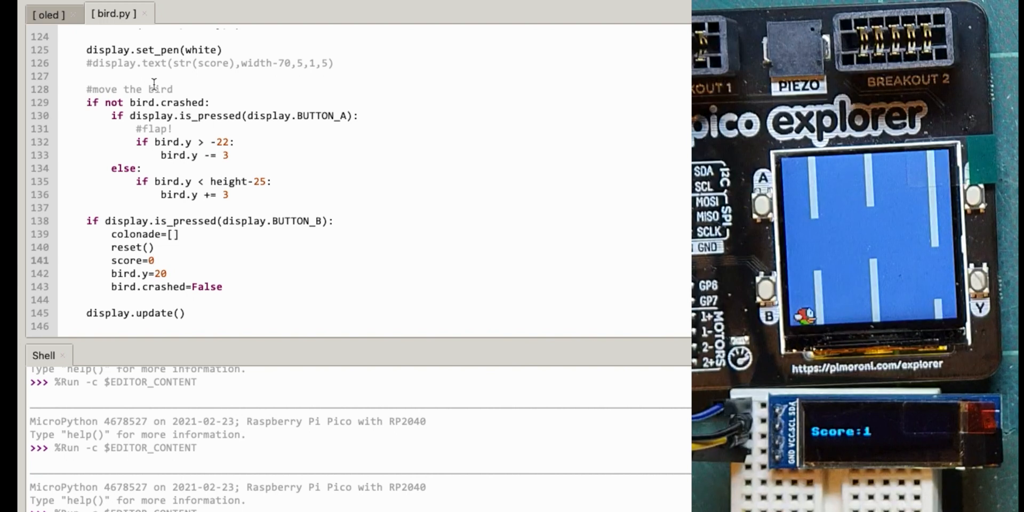
mouse_move(302, 147)
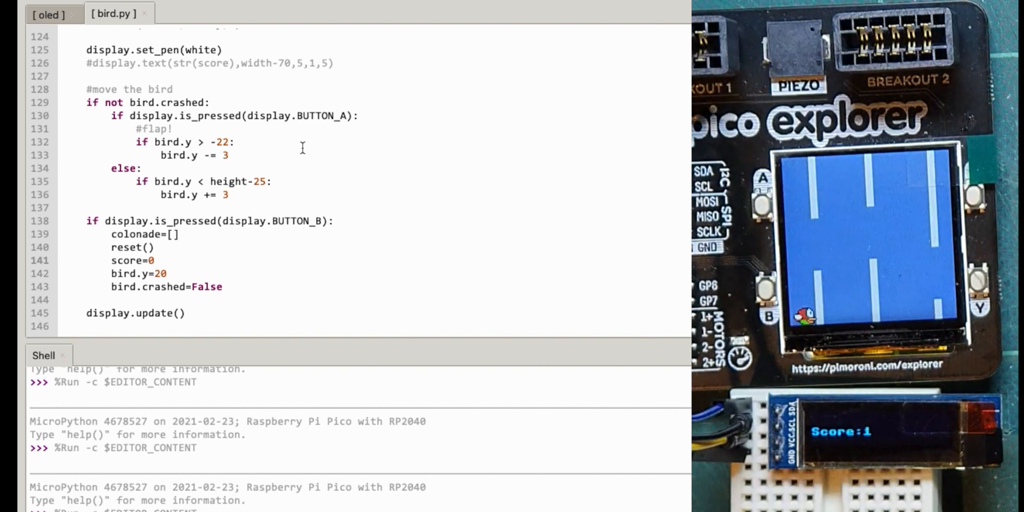
Define def updateScore(): wrapping the oled.fill(0), oled.text and oled.show lines.
scroll("up", 3)
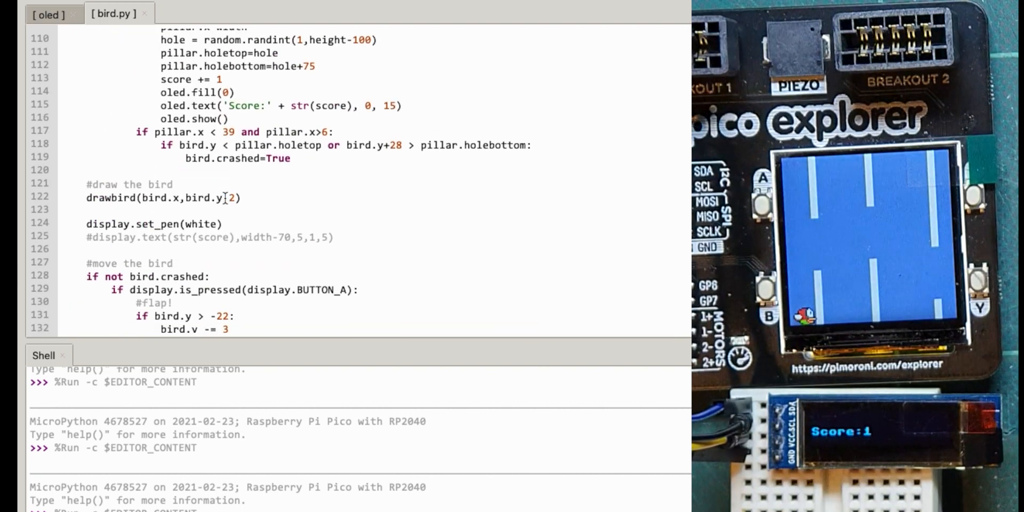
scroll("up", 3)
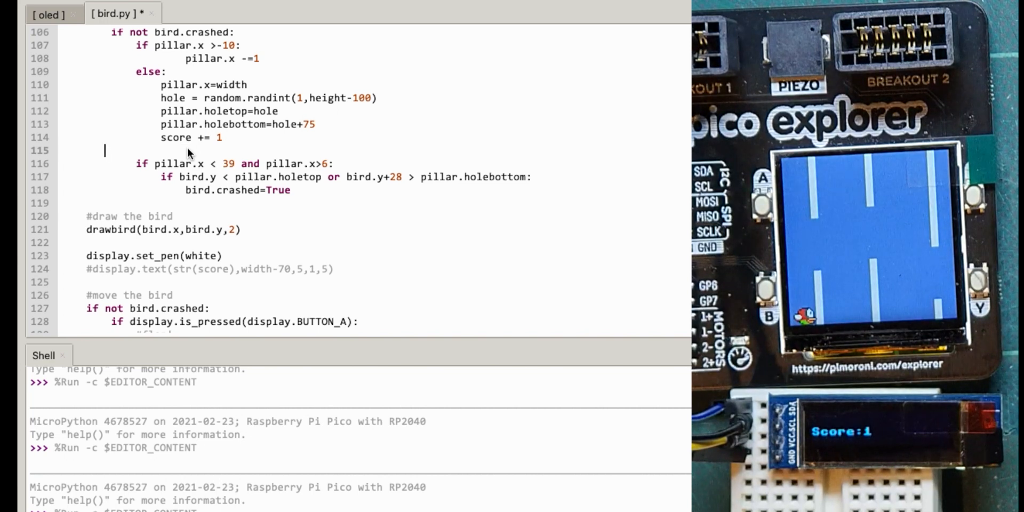
type("updateScore")
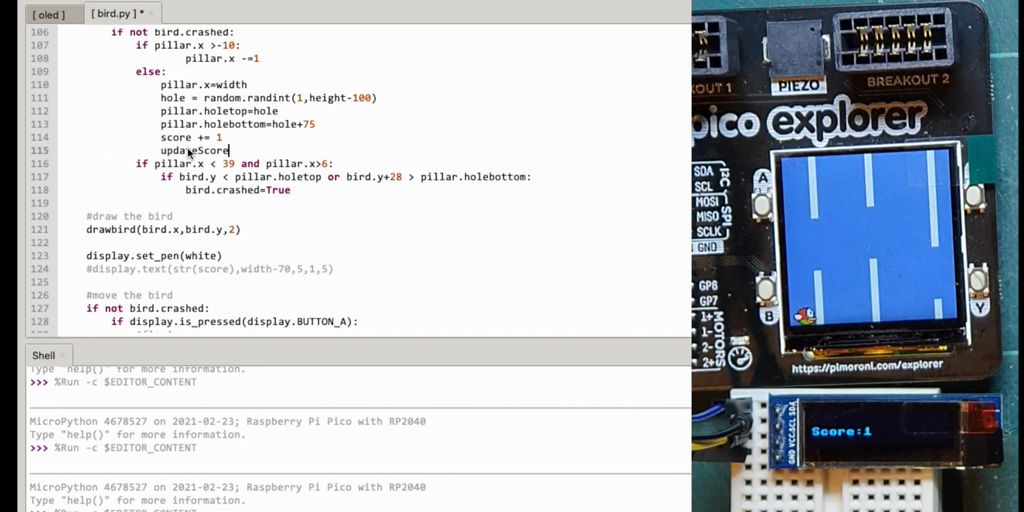
scroll("up", 3)
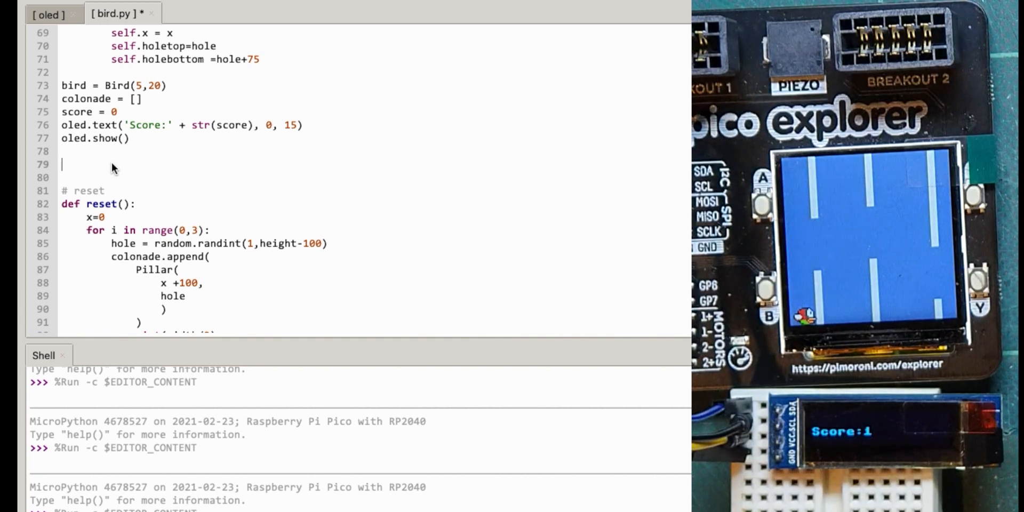
type("def upda")
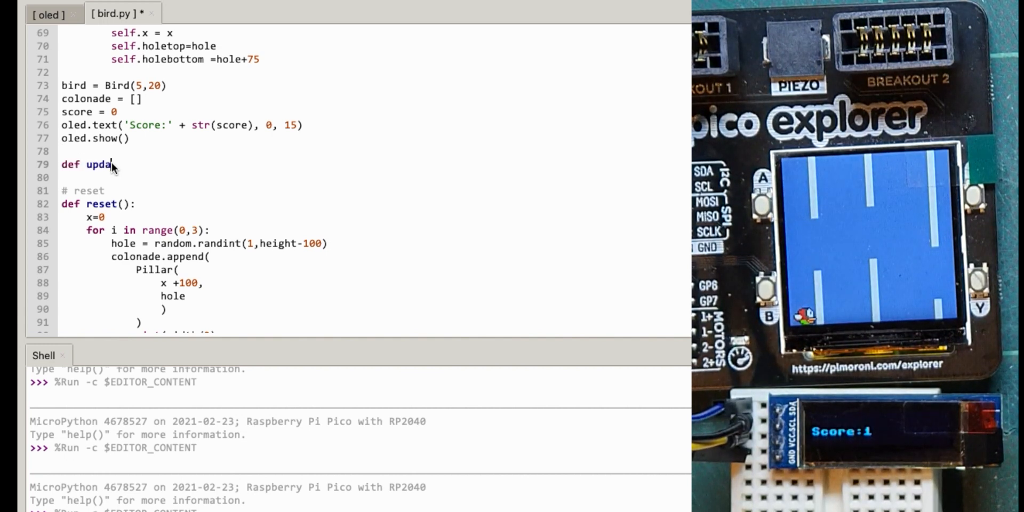
type("teScore():")
type("oled.fill(0")
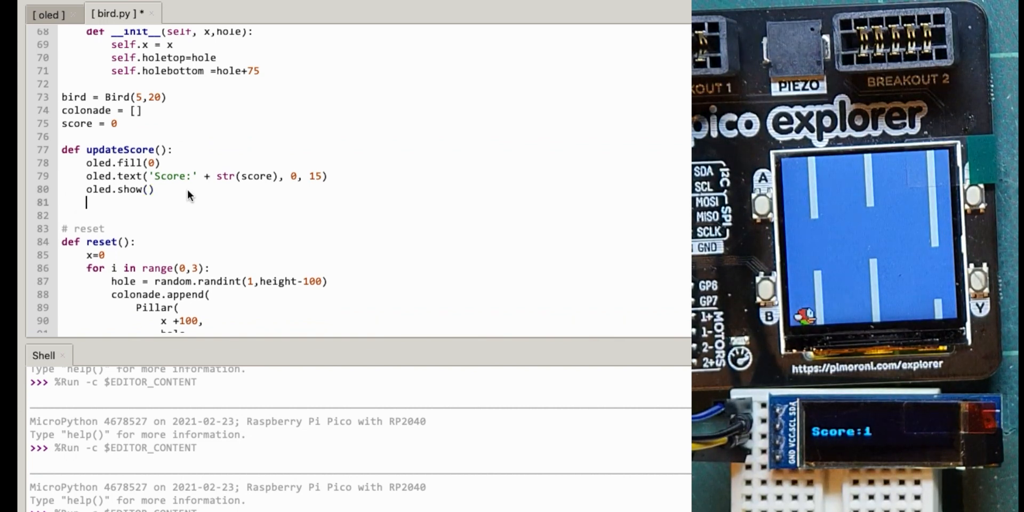
Call updateScore() at startup and in the score += 1 branch, giving Score:3 on the OLED.
type("u")
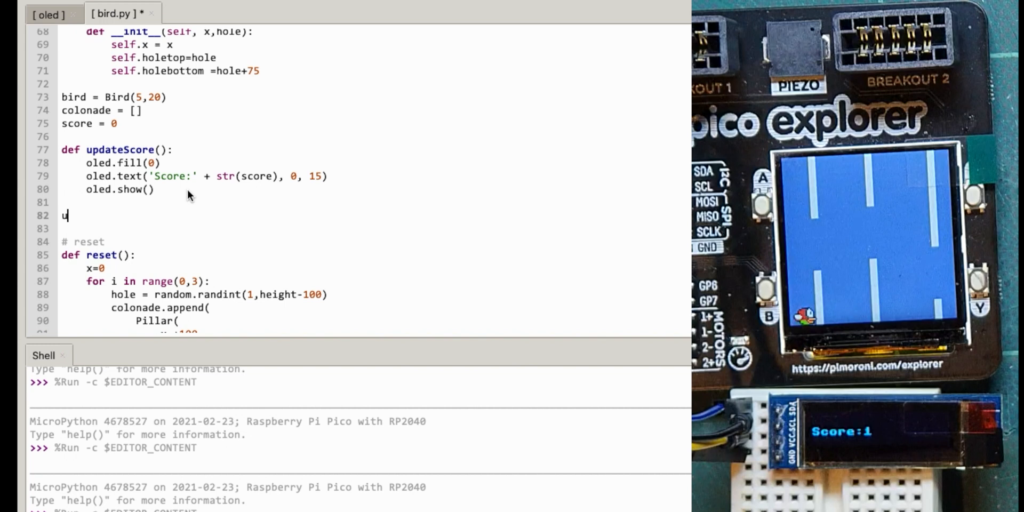
type("pdateScore()")
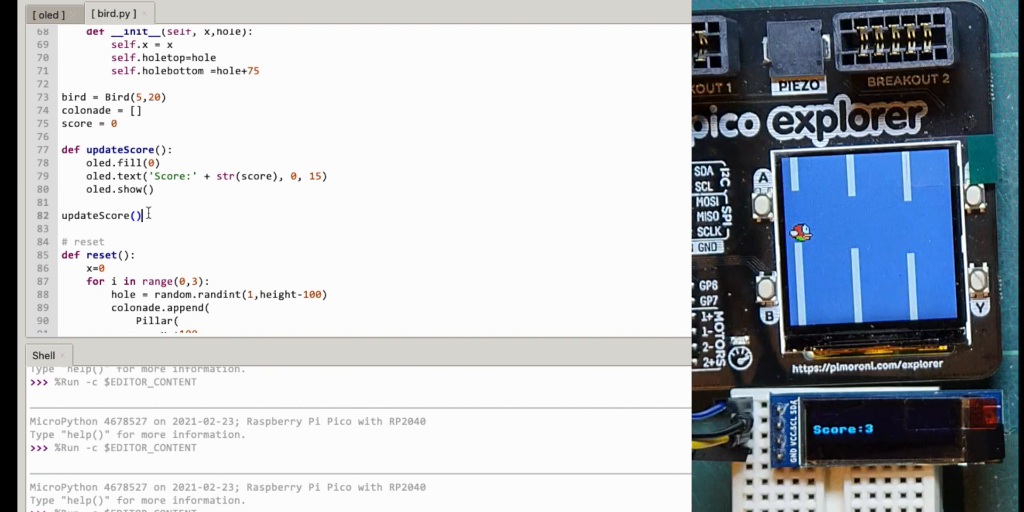
Add an updateScore() call after score=0 in the BUTTON_B block and save to /bird.py.
double_click(101, 215)
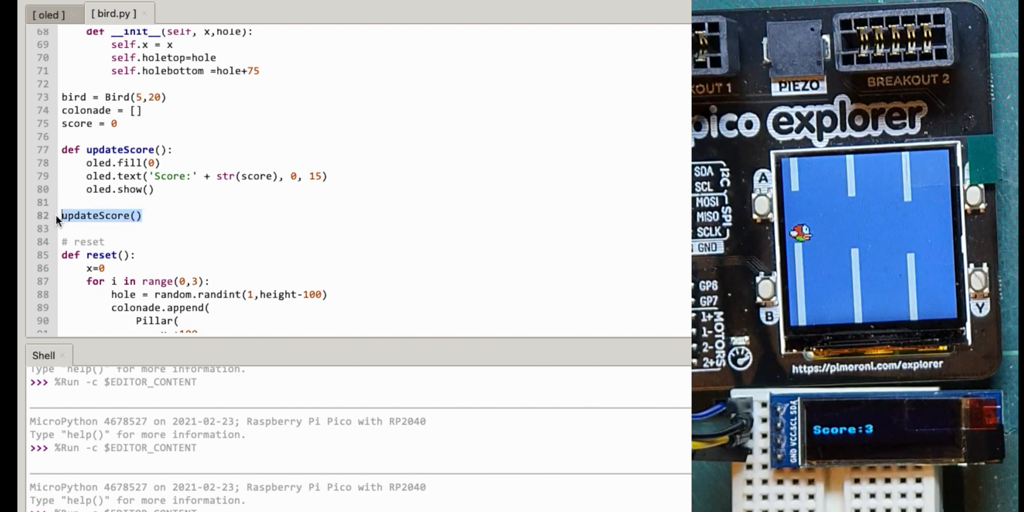
scroll("down", 3)
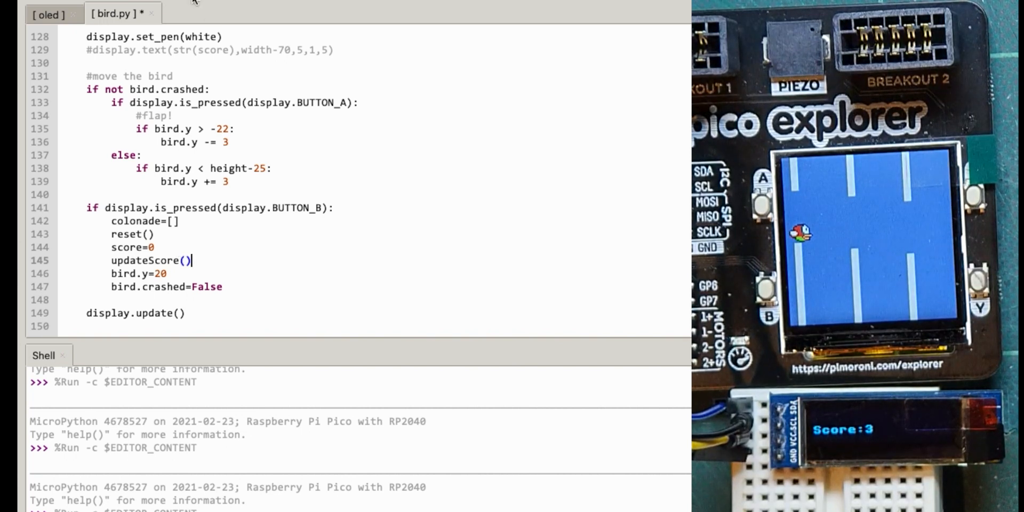
key("ctrl+s")
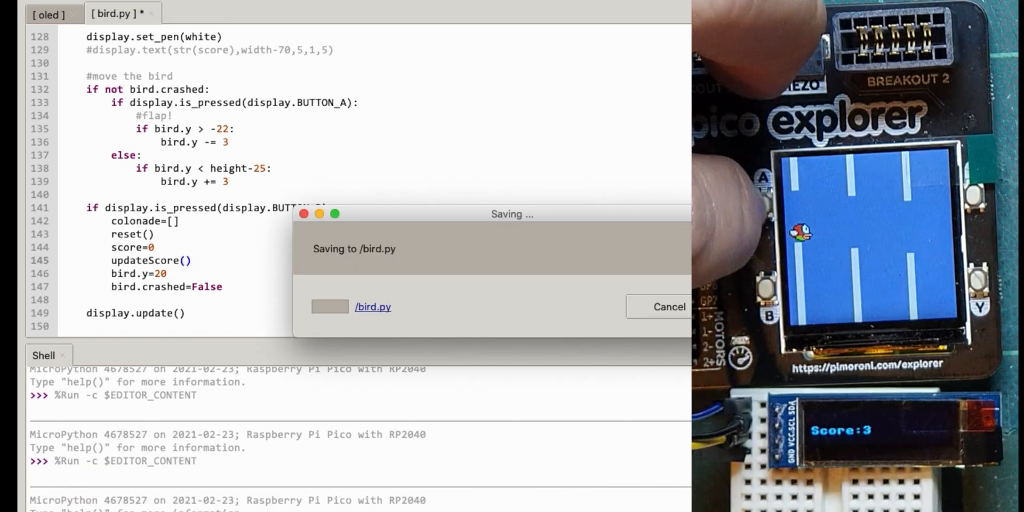